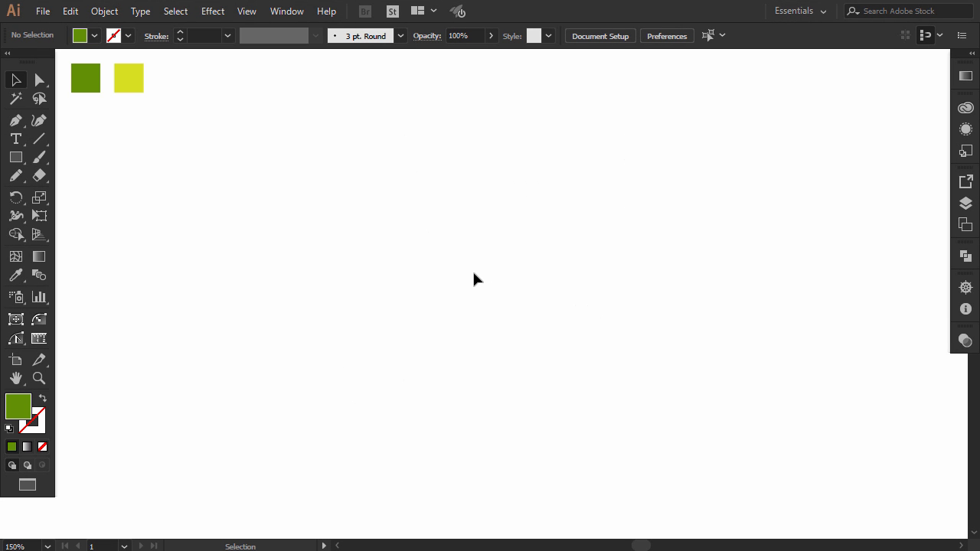
Step: Draw a tall green rectangle and a wide green rectangle beside it
left_click(14, 156)
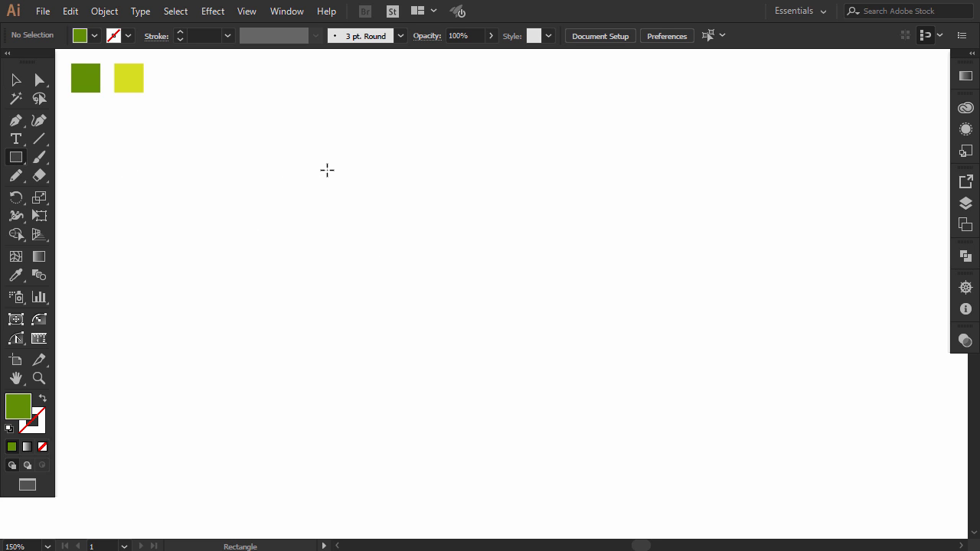
left_click_drag(328, 166, 450, 383)
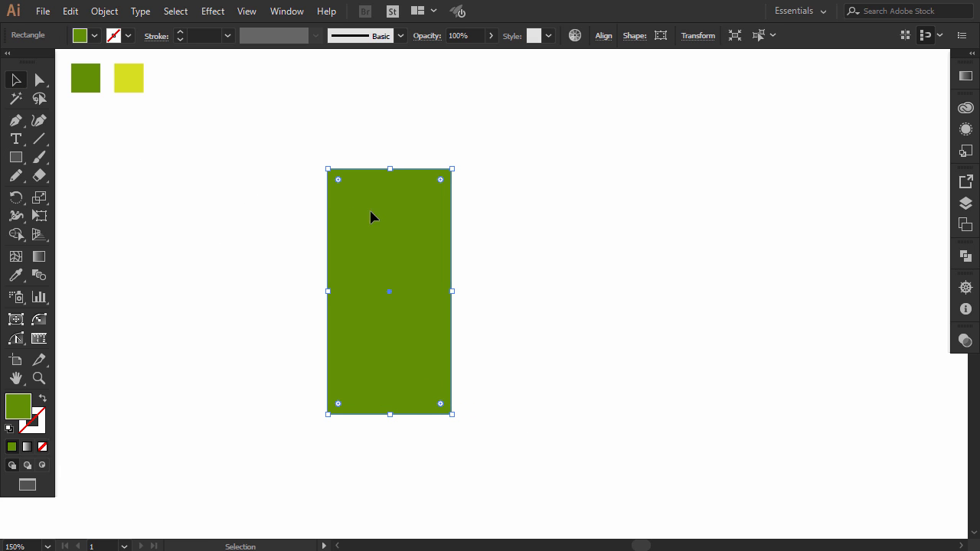
left_click_drag(389, 291, 581, 291)
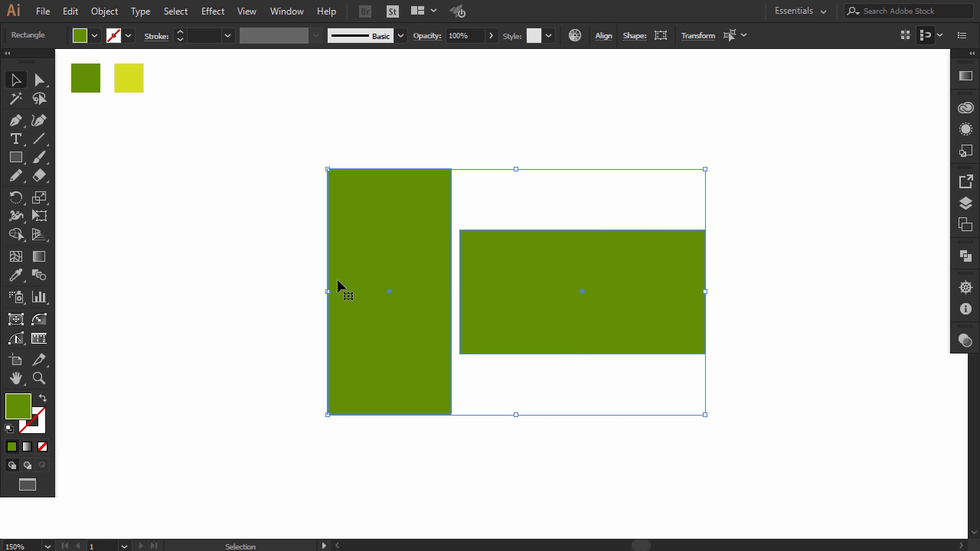
Step: Align the two rectangles left and top into an L shape via the Align panel
left_click(603, 35)
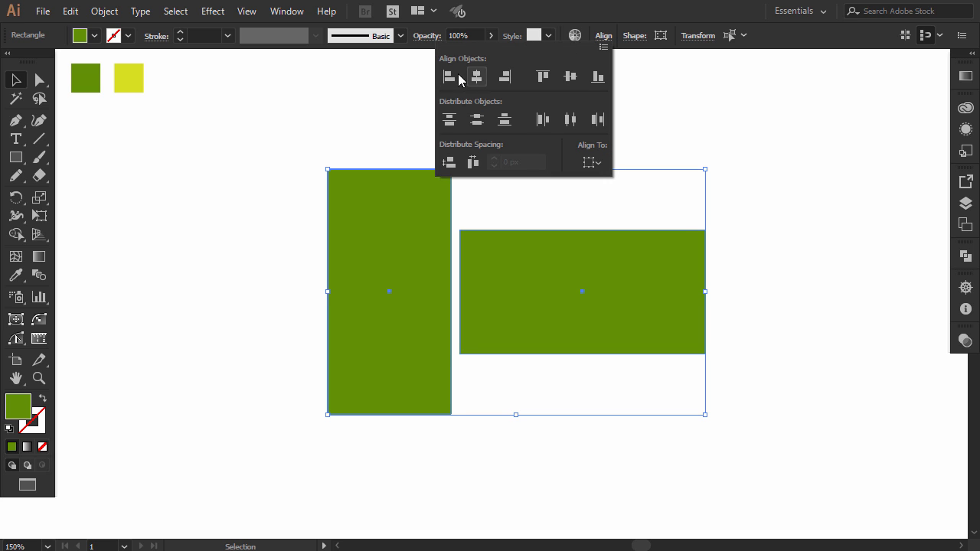
left_click(503, 77)
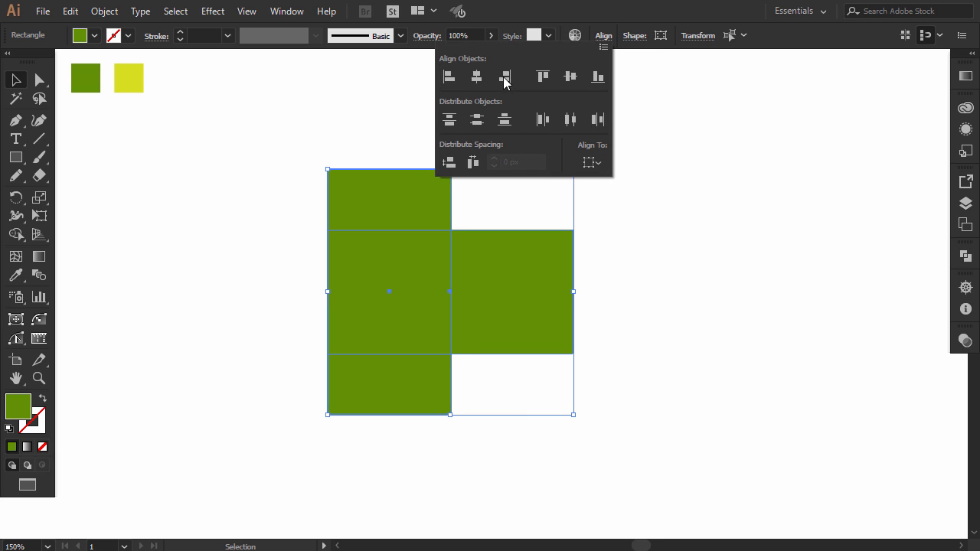
left_click(538, 76)
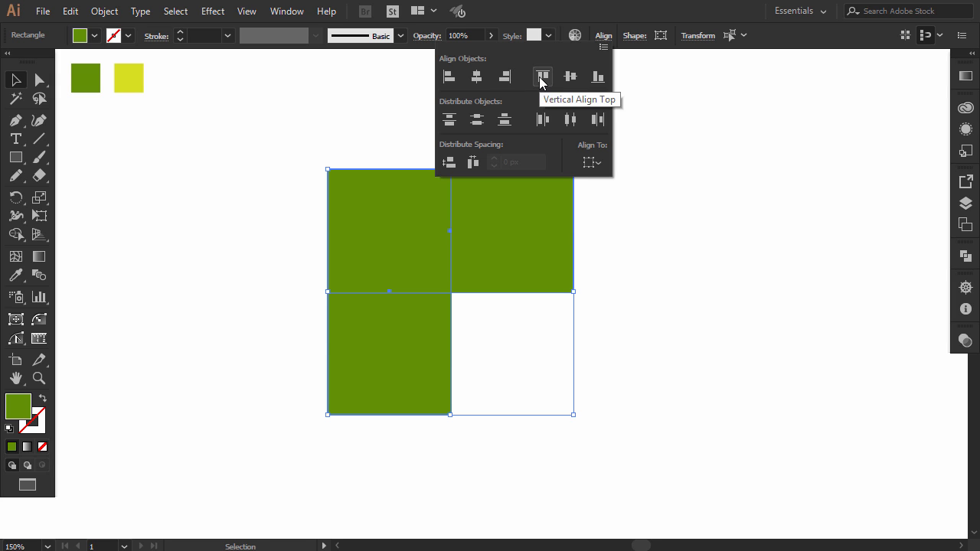
left_click(542, 76)
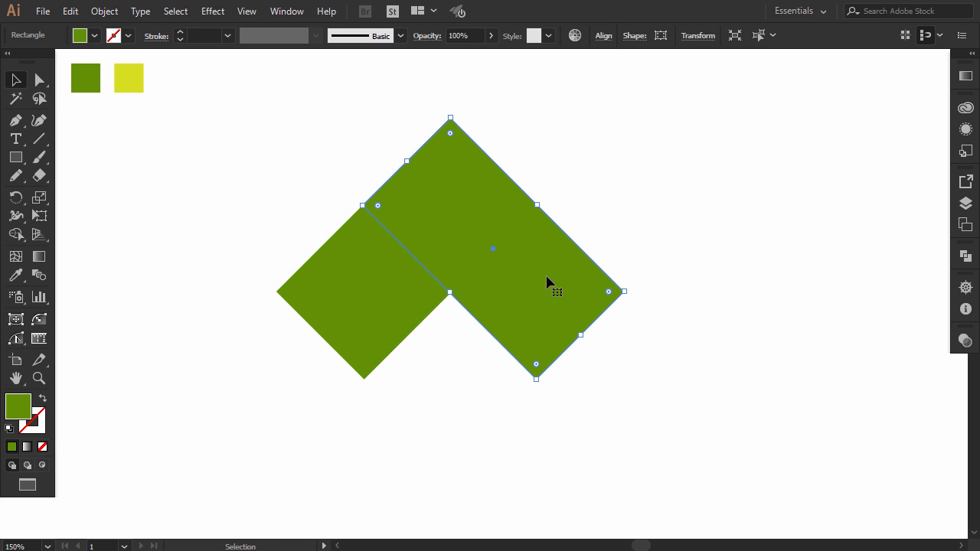
Step: Fill the long rectangle yellow and round the green square's top corner
left_click(15, 275)
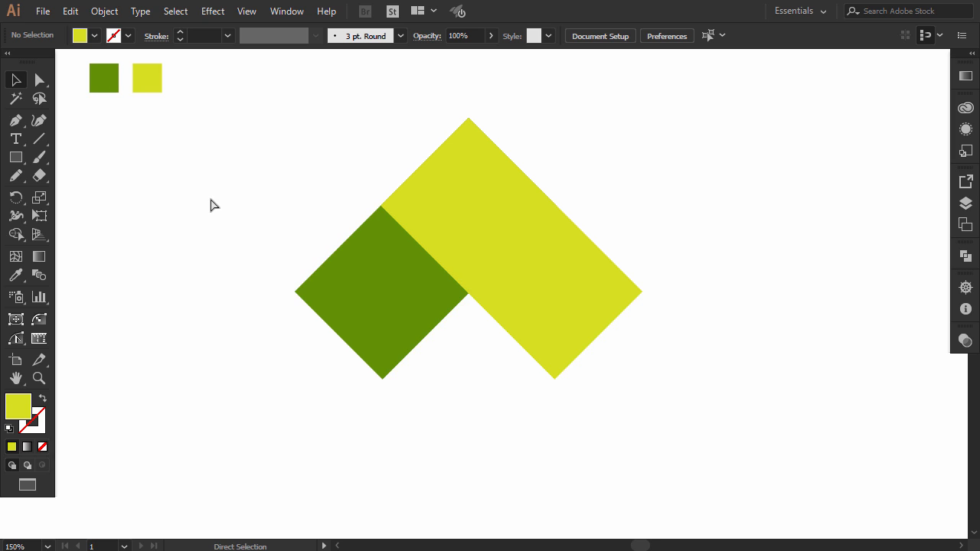
left_click(14, 119)
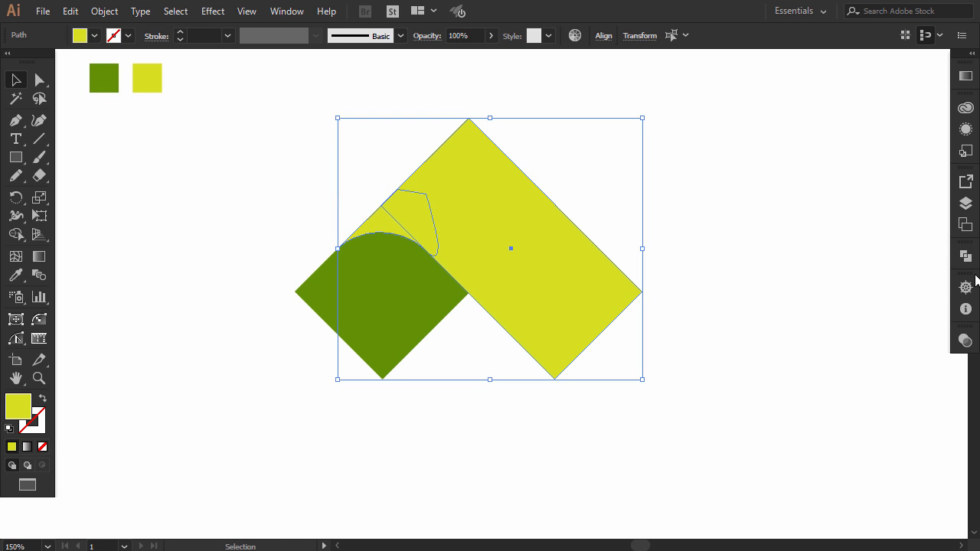
Step: Unite the overlapping shapes with Pathfinder into one clean yellow piece
left_click(964, 254)
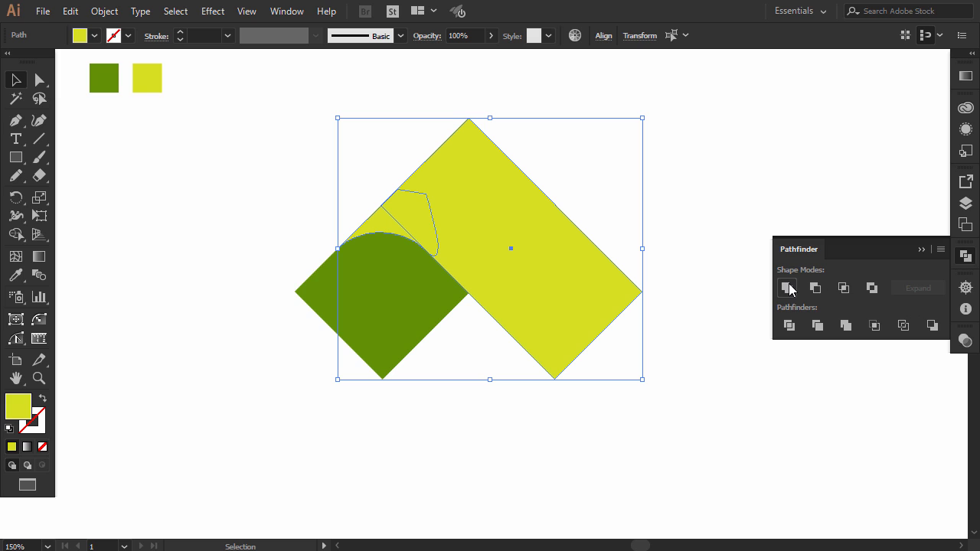
left_click(787, 288)
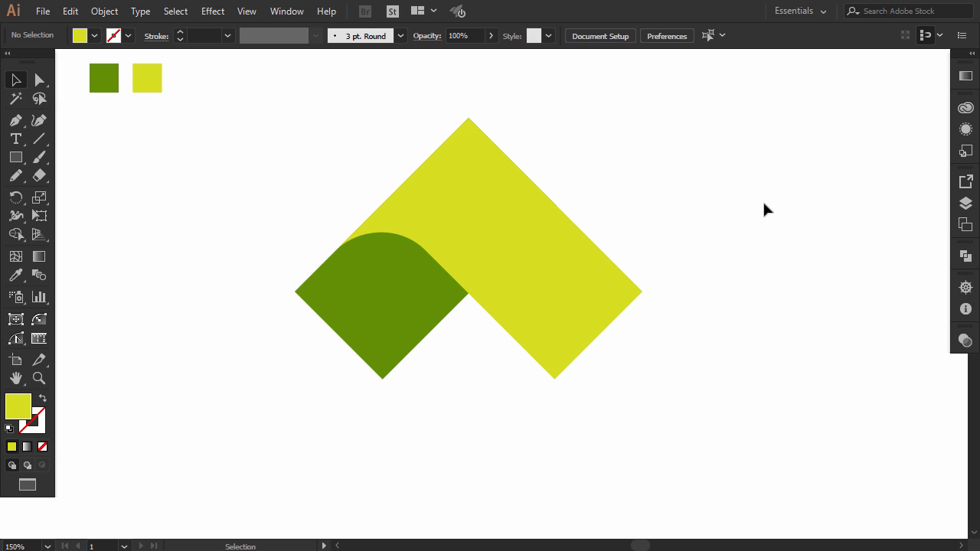
left_click(40, 79)
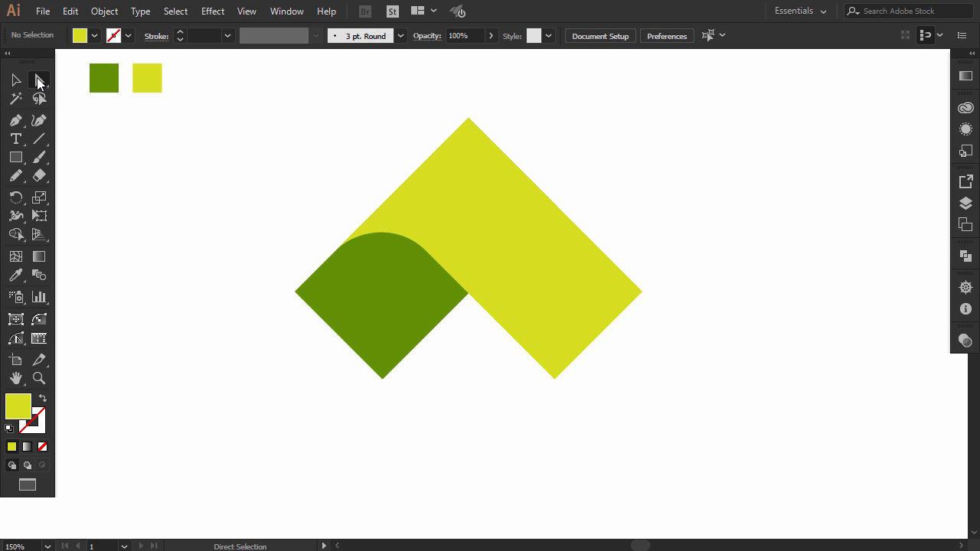
mouse_move(410, 101)
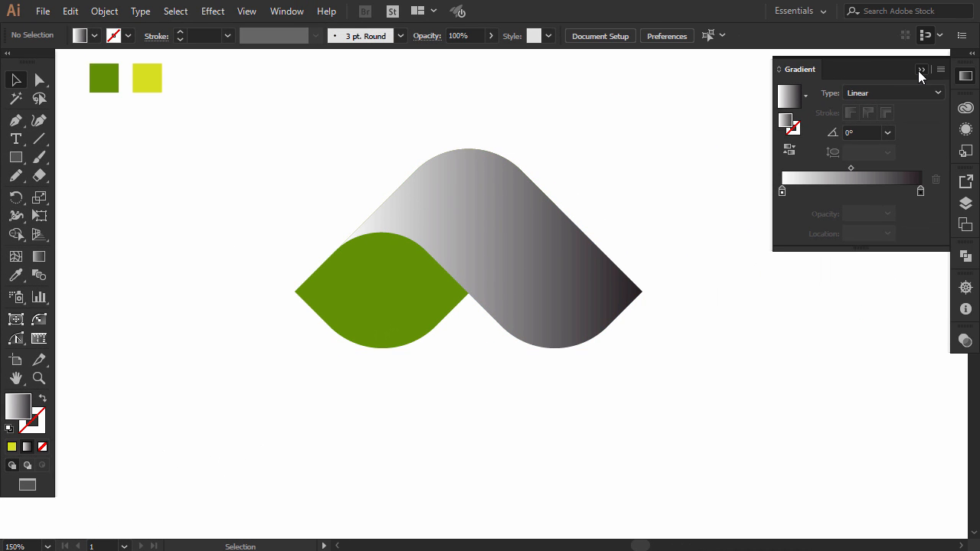
Step: Set both gradient stops to yellow with one stop at 80% opacity
left_click(147, 77)
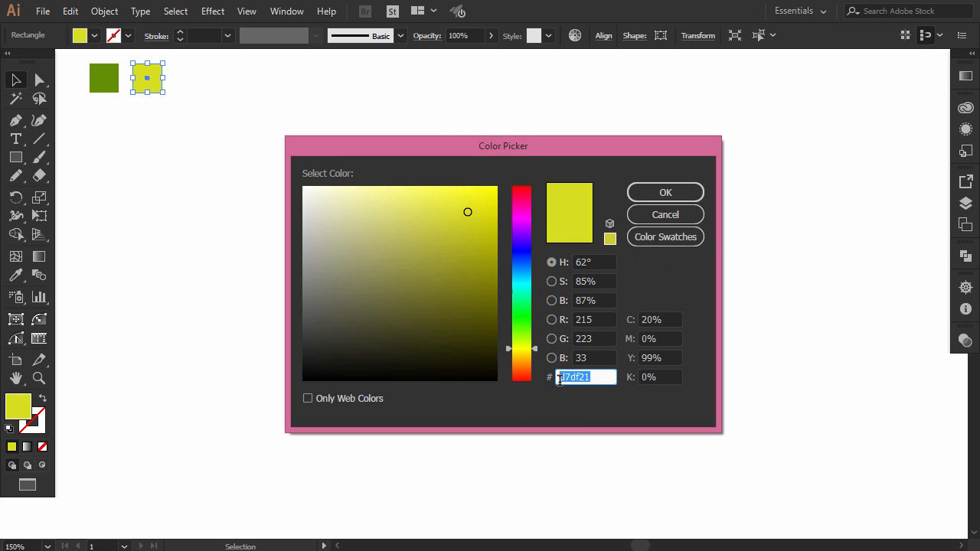
left_click(665, 192)
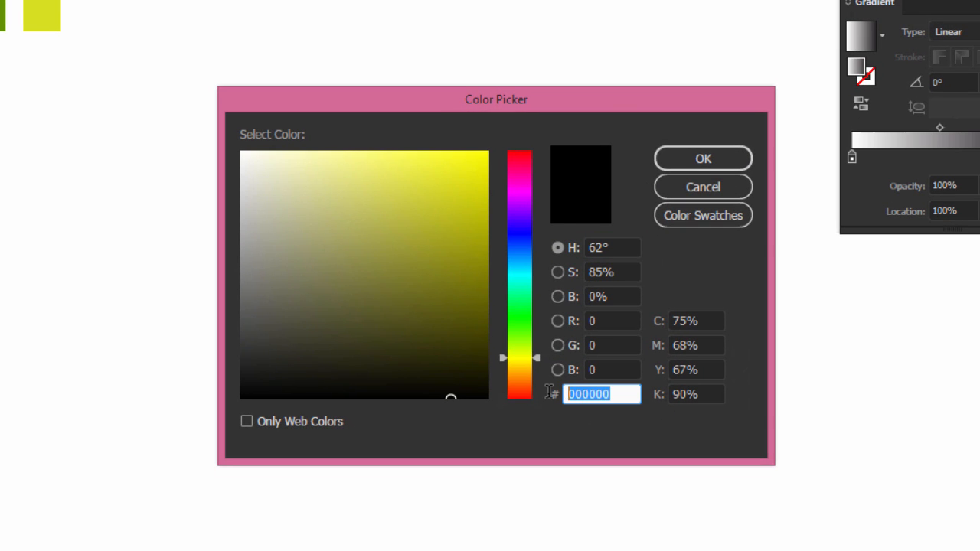
left_click(701, 158)
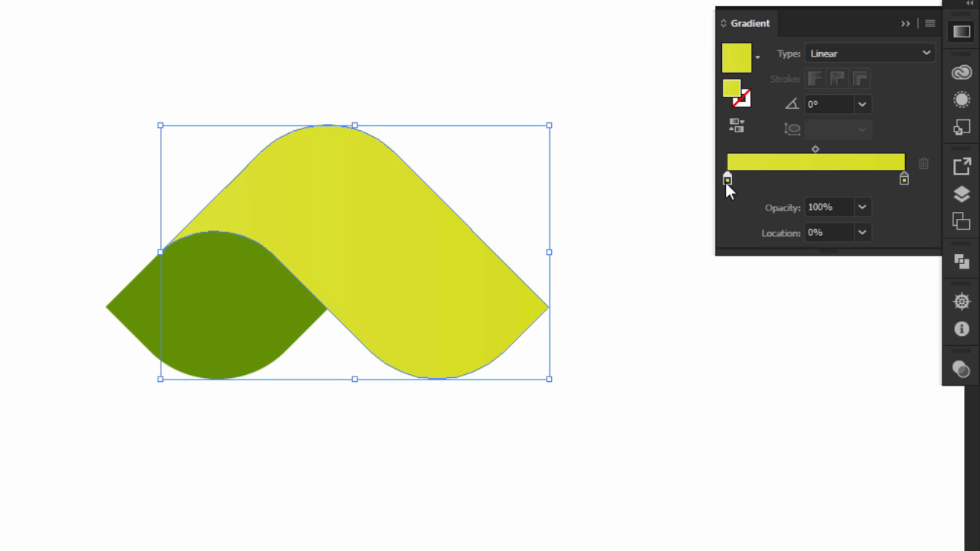
mouse_move(868, 222)
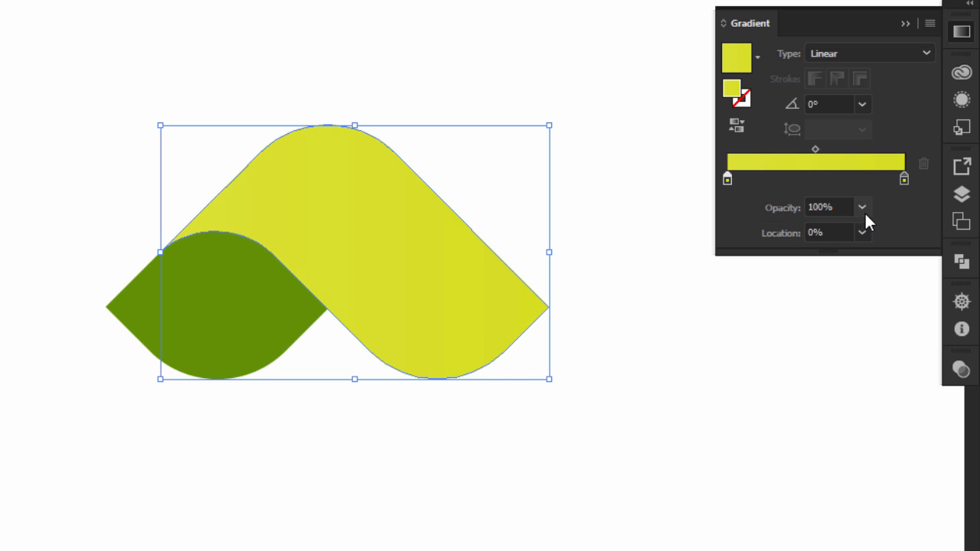
left_click(863, 207)
type("80")
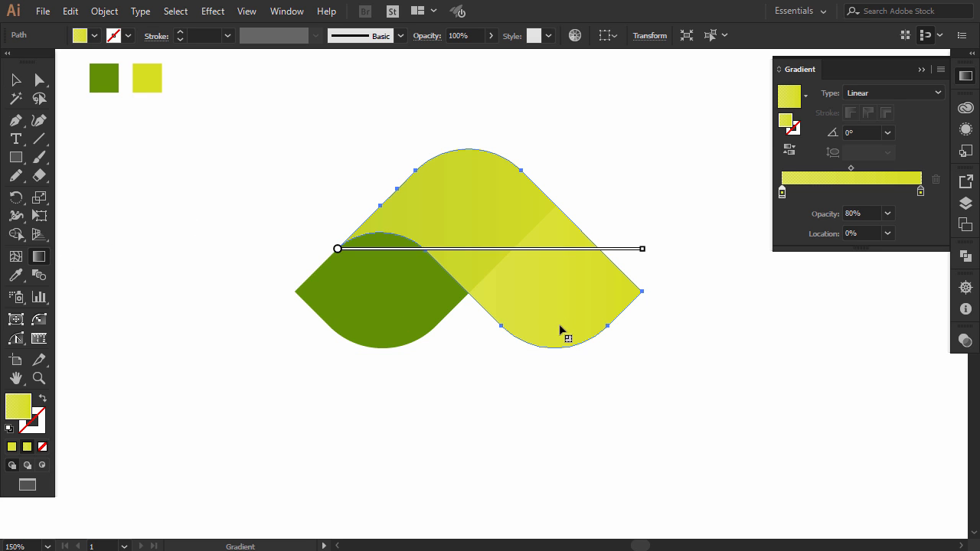
Step: Spread the gradient diagonally across the yellow shape with the Gradient tool
left_click_drag(434, 214, 553, 333)
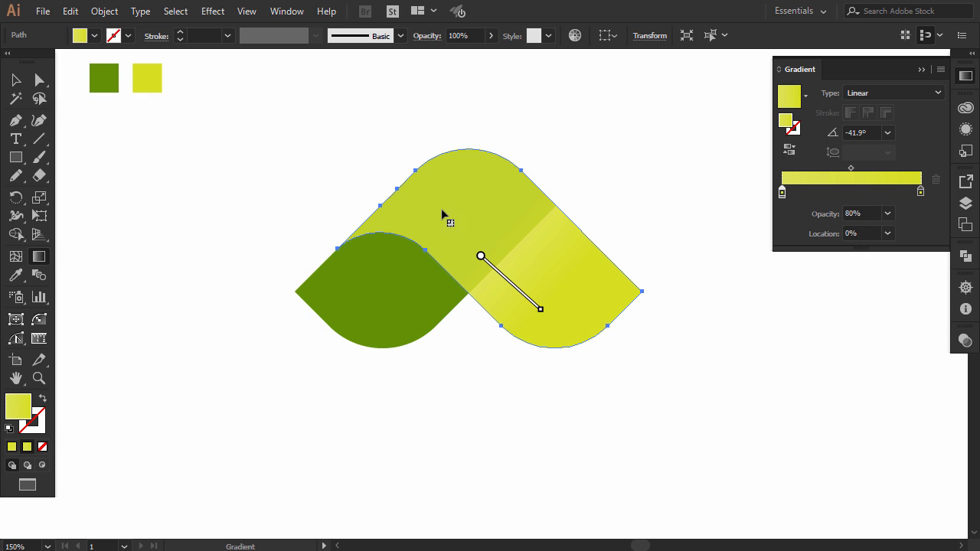
left_click_drag(481, 256, 434, 212)
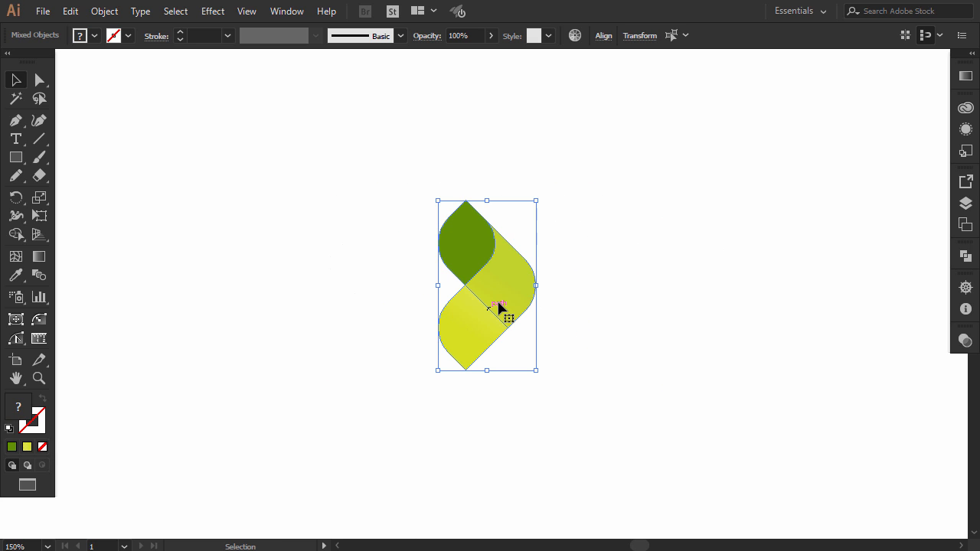
Step: Move the finished leaf logo to the left side of the artboard
left_click_drag(487, 288, 257, 288)
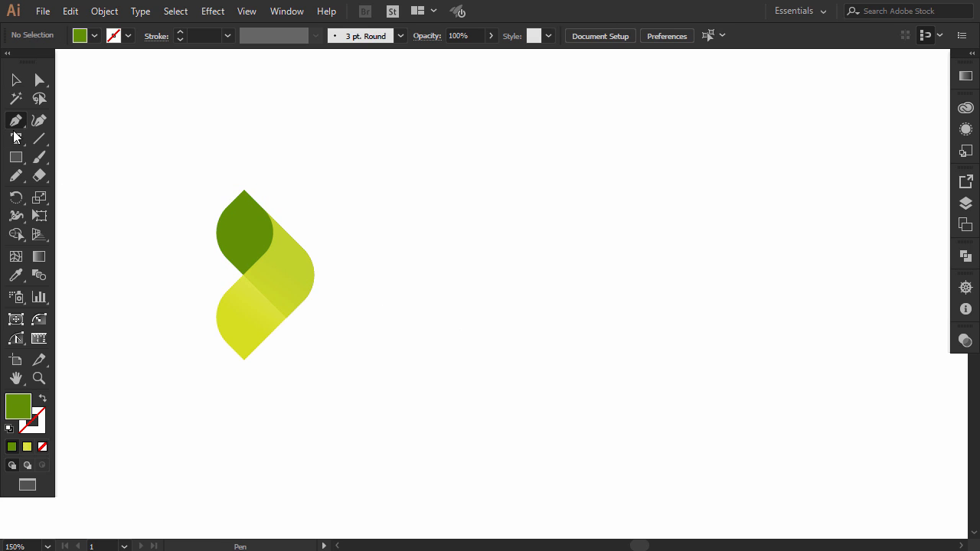
Step: Add GENERIC LOGO DESIGN text in Gotham Bold and place it beside the logo
left_click(15, 138)
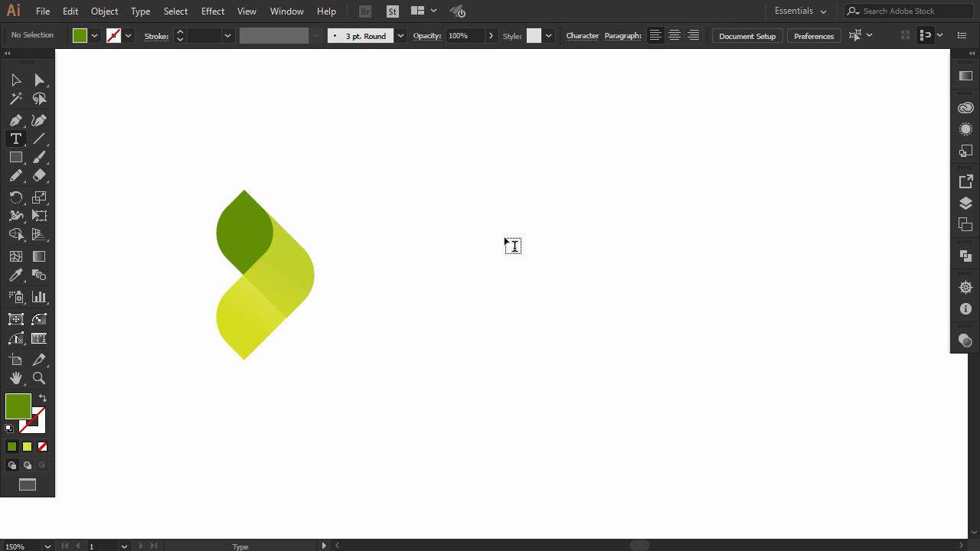
type("GENERIC")
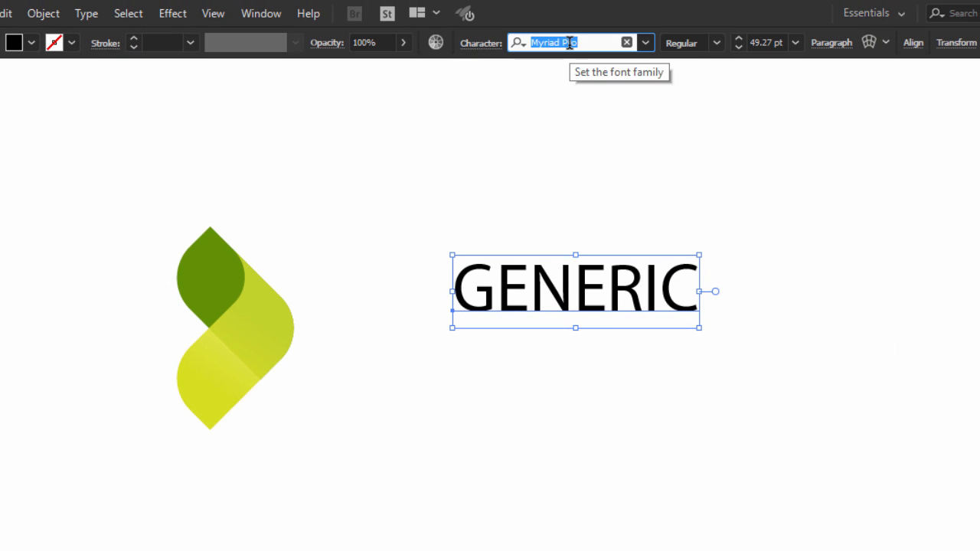
type("gotham")
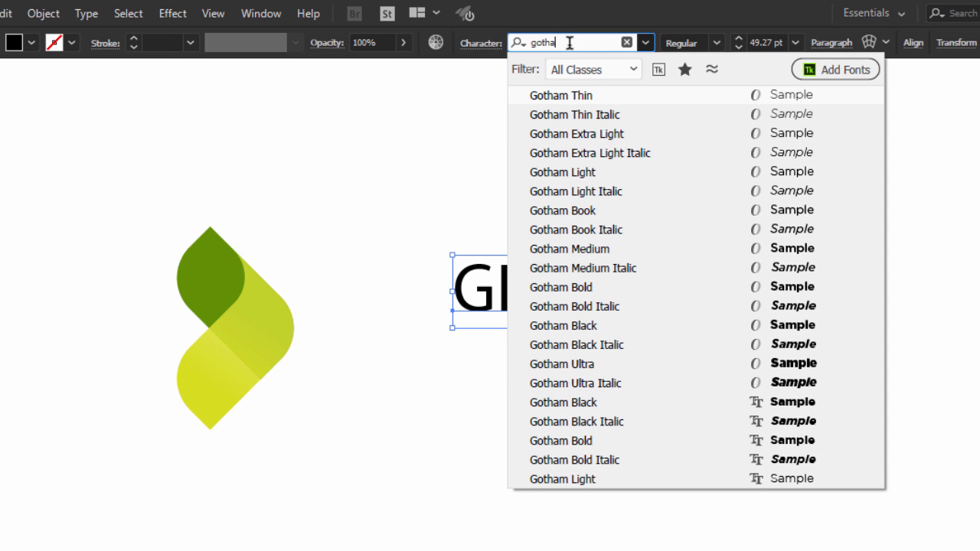
left_click(560, 288)
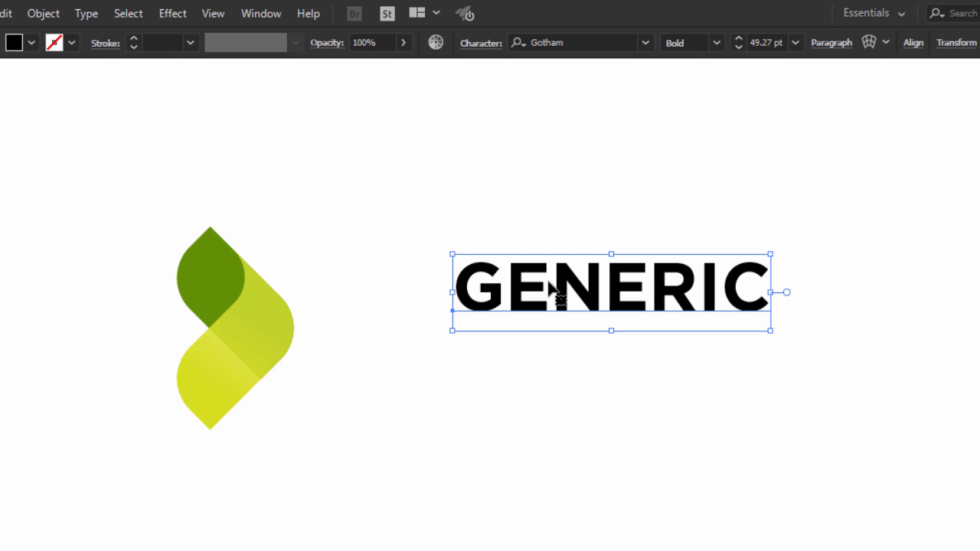
left_click_drag(612, 291, 502, 290)
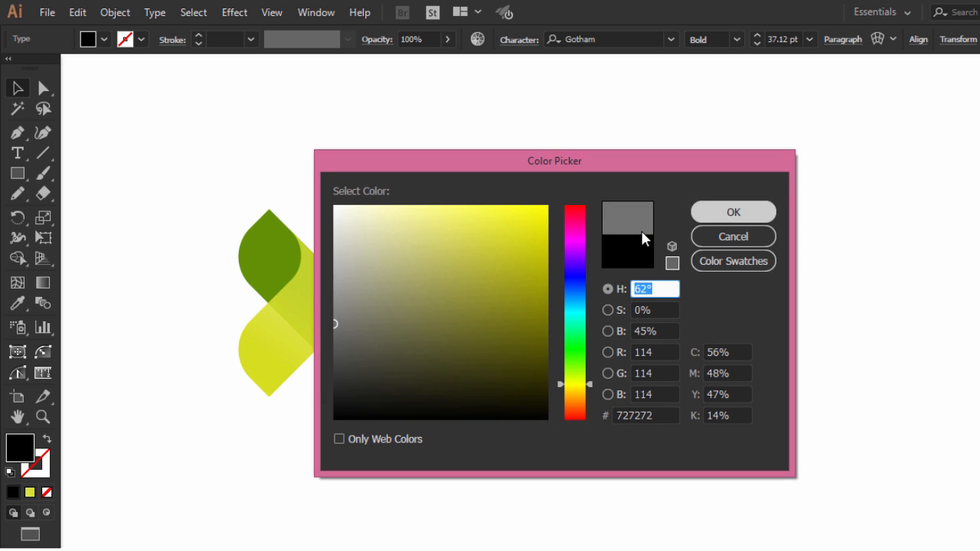
Step: Colour the text grey and select the LOGO DESIGN line for a lighter style
left_click(732, 212)
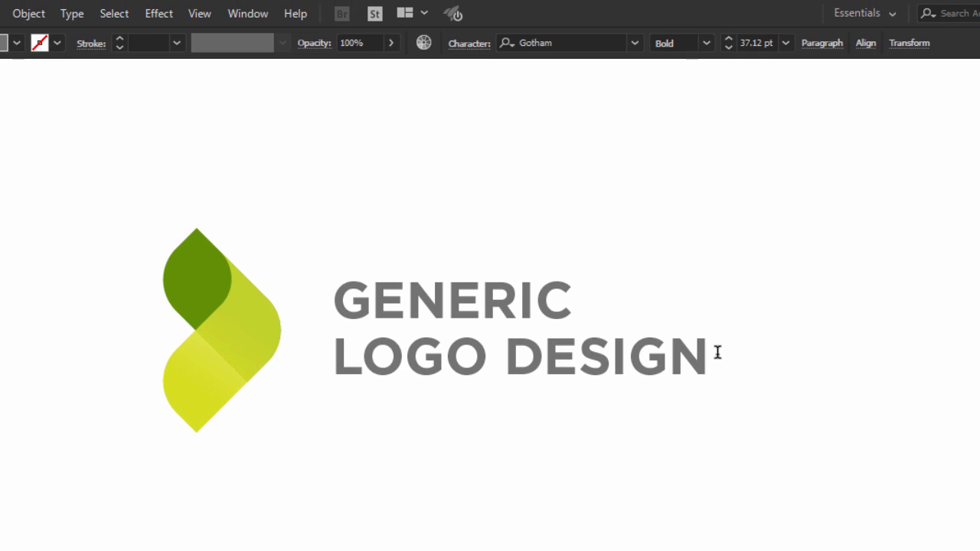
triple_click(520, 355)
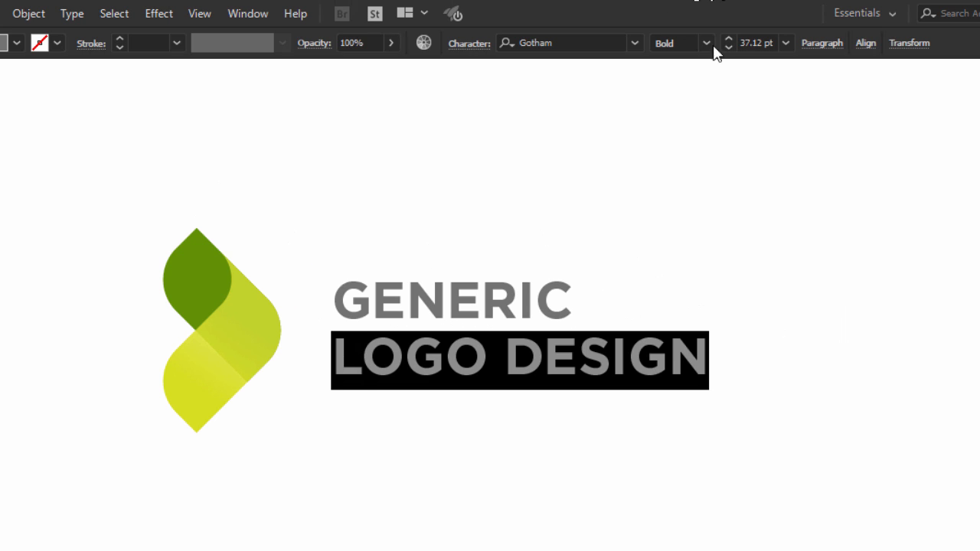
left_click(708, 43)
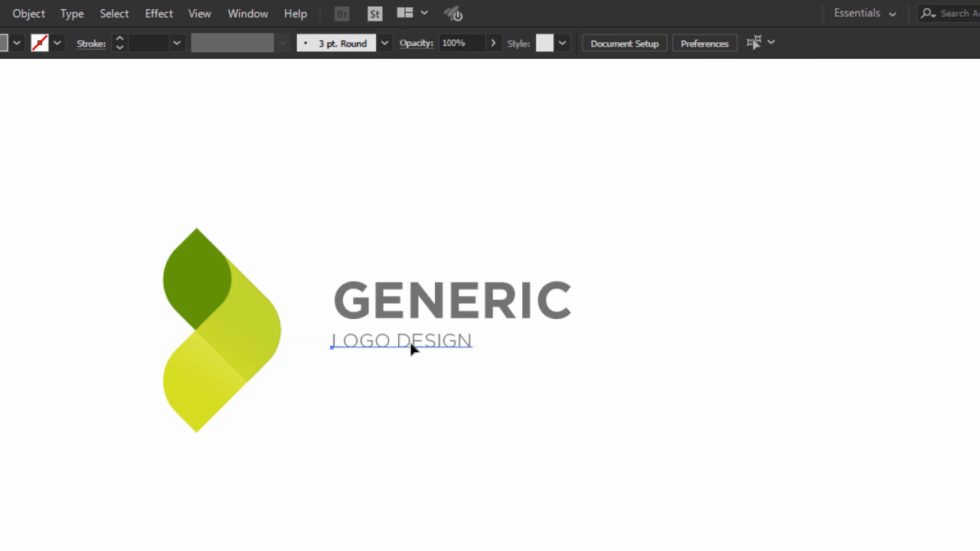
Step: Widen LOGO DESIGN's letter spacing and colour it the leaf's green via Eyedropper
left_click(401, 341)
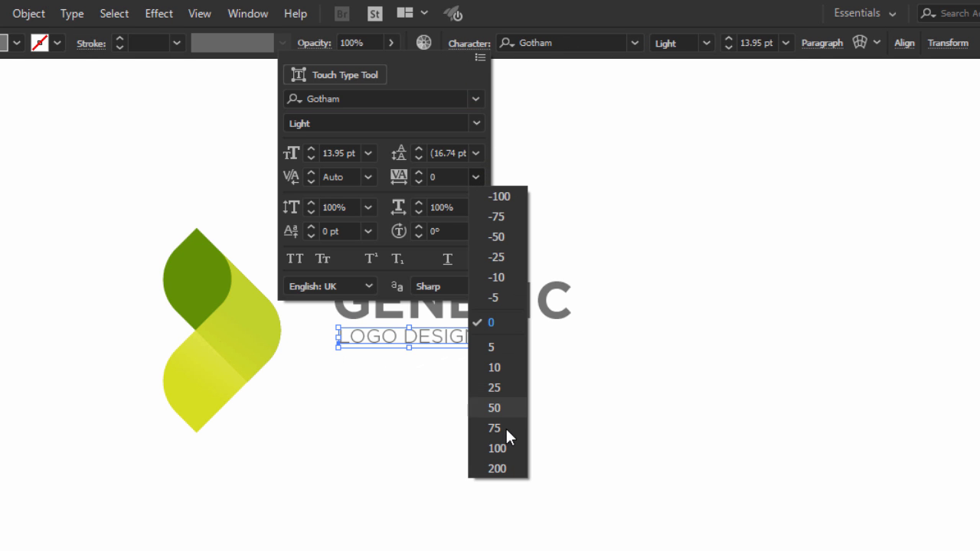
left_click(496, 428)
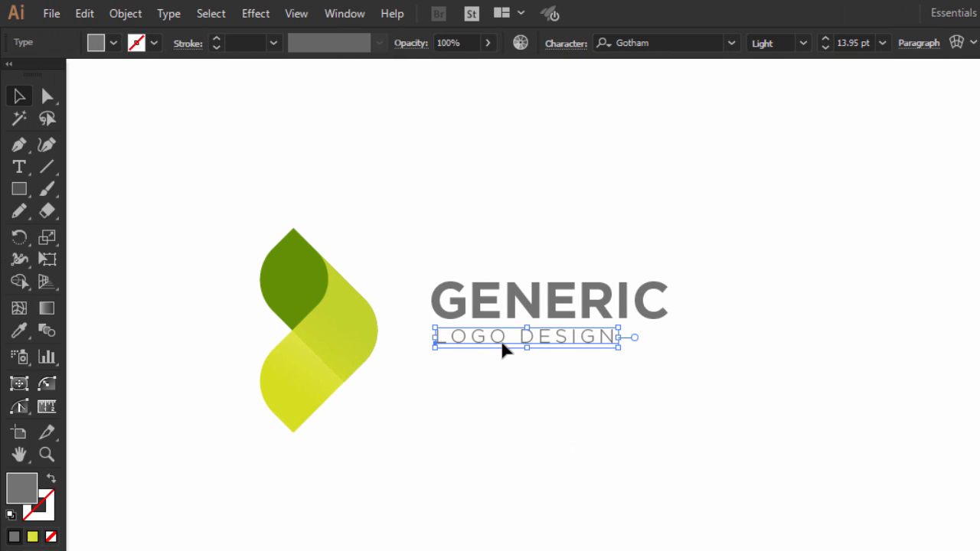
left_click(477, 381)
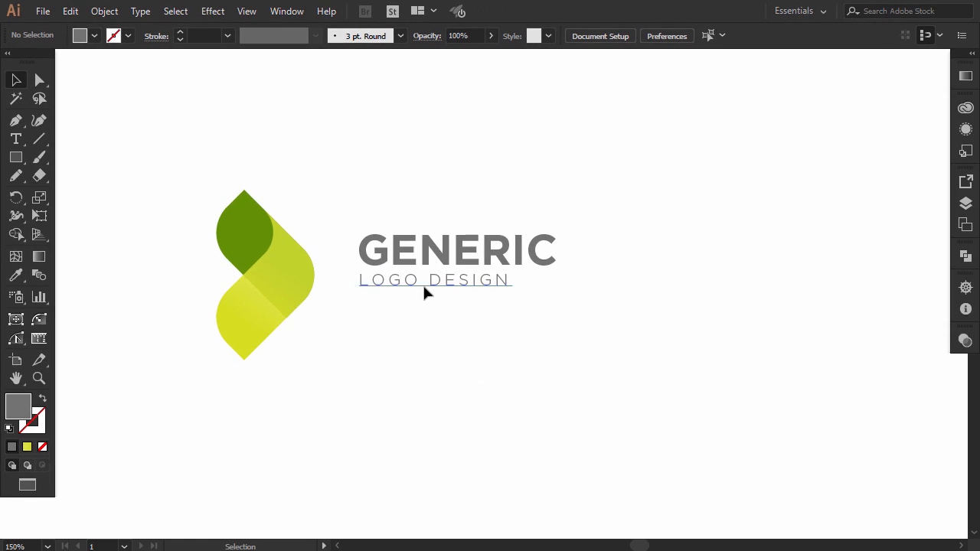
left_click(434, 280)
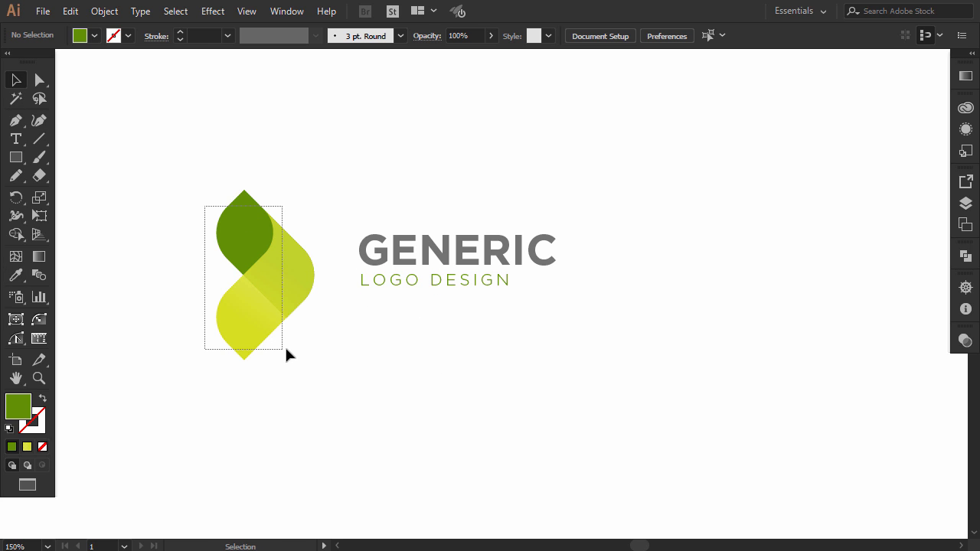
Step: Scale the leaf mark down to sit in proportion beside the wordmark
left_click_drag(289, 355, 238, 275)
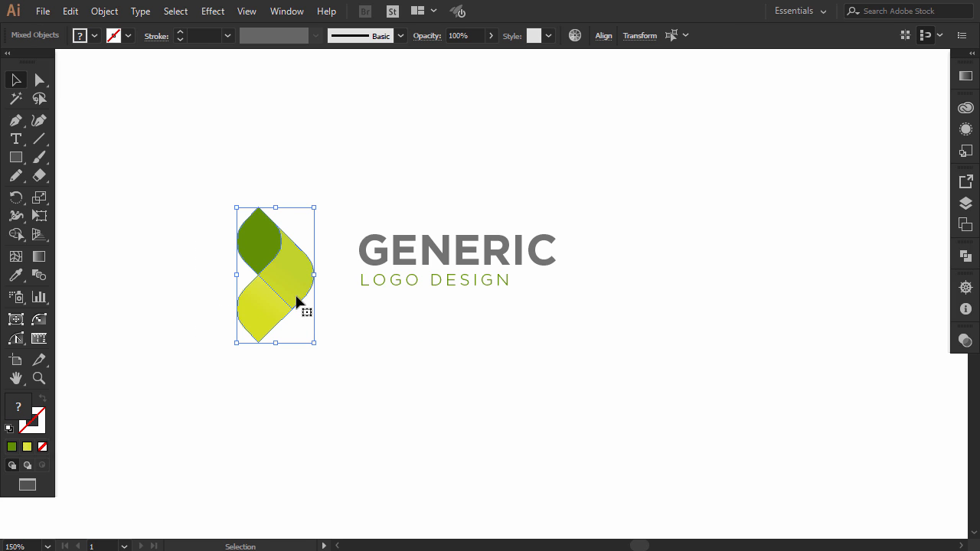
left_click_drag(299, 279, 309, 272)
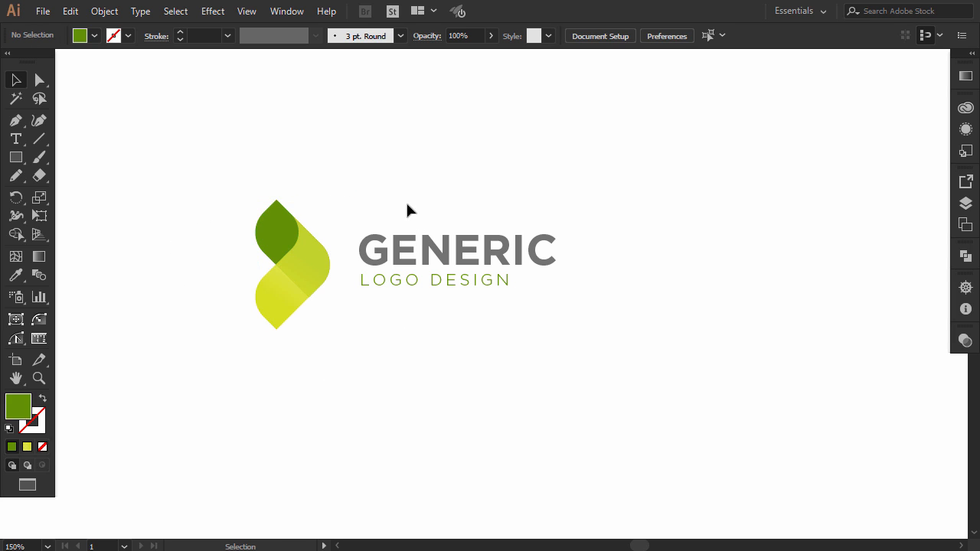
Step: Convert the text to outlines, group it with the mark and centre them vertically
right_click(462, 274)
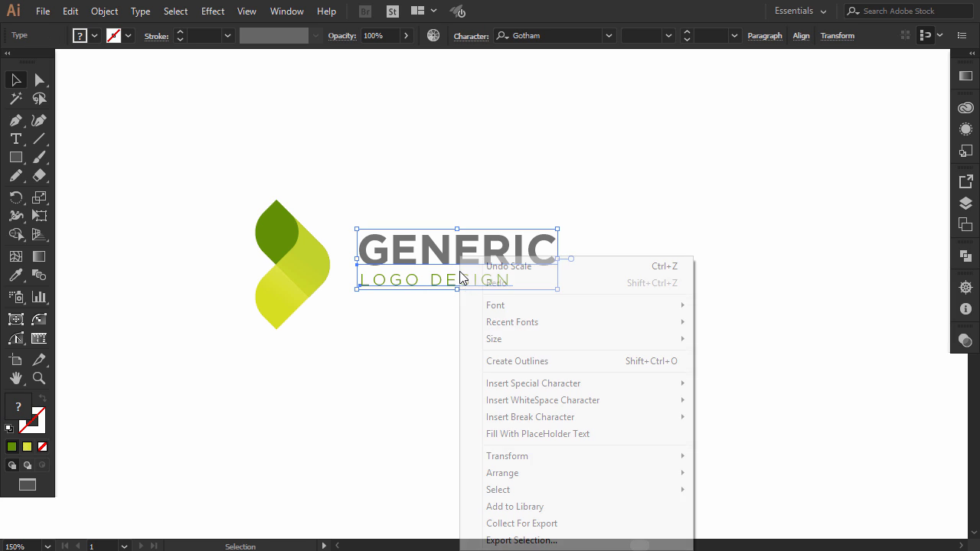
mouse_move(523, 366)
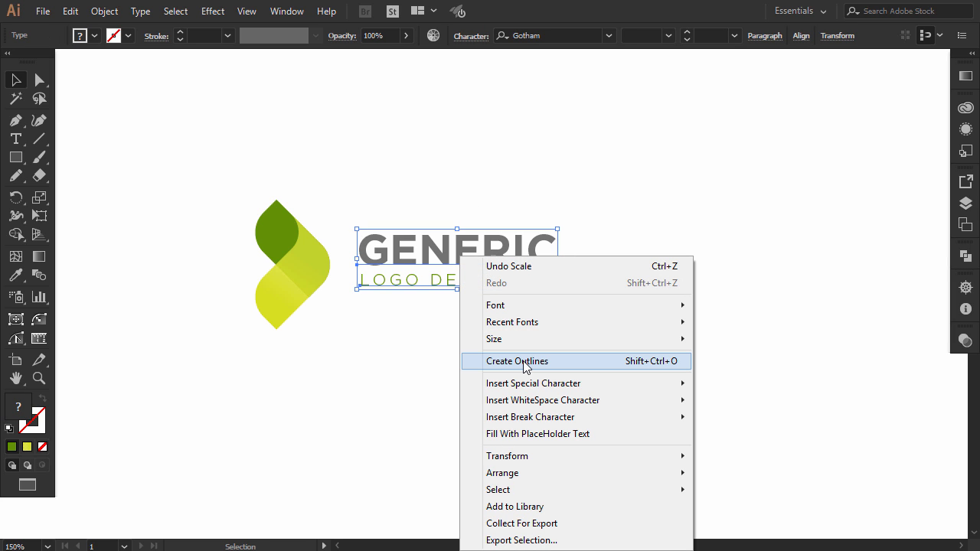
left_click(518, 361)
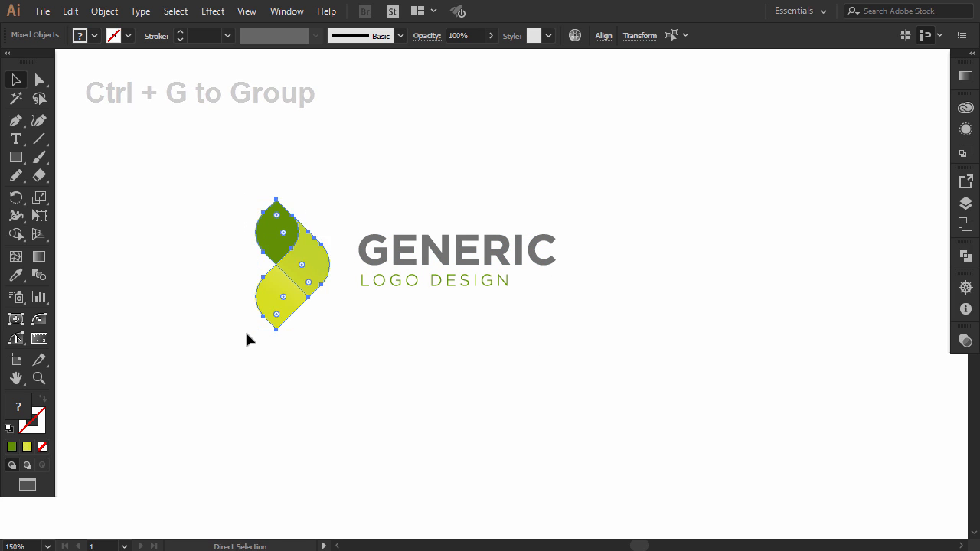
key("ctrl+g")
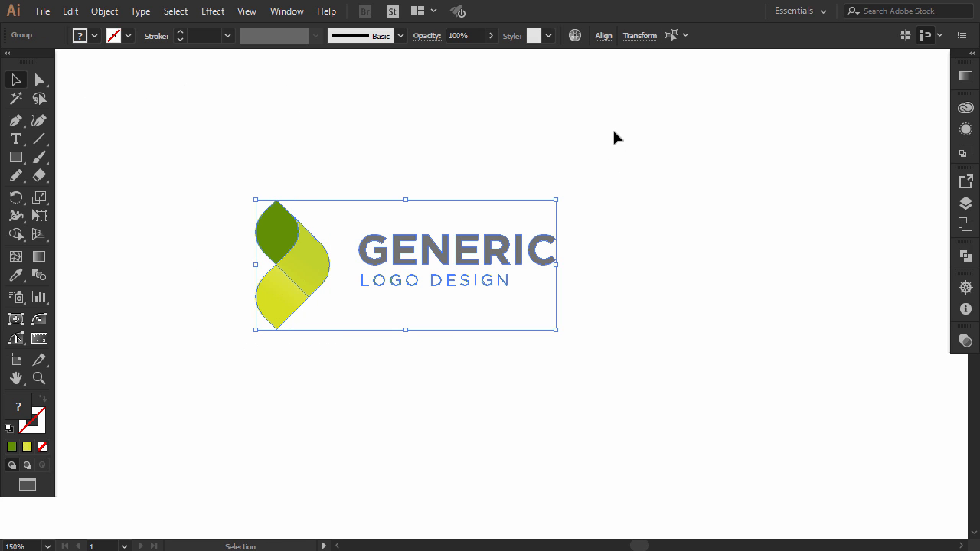
left_click(603, 35)
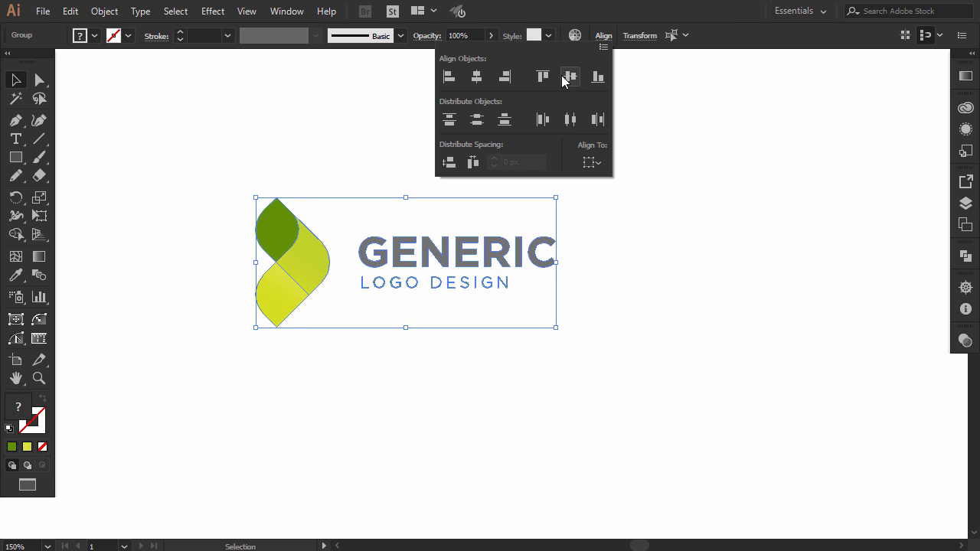
left_click(494, 270)
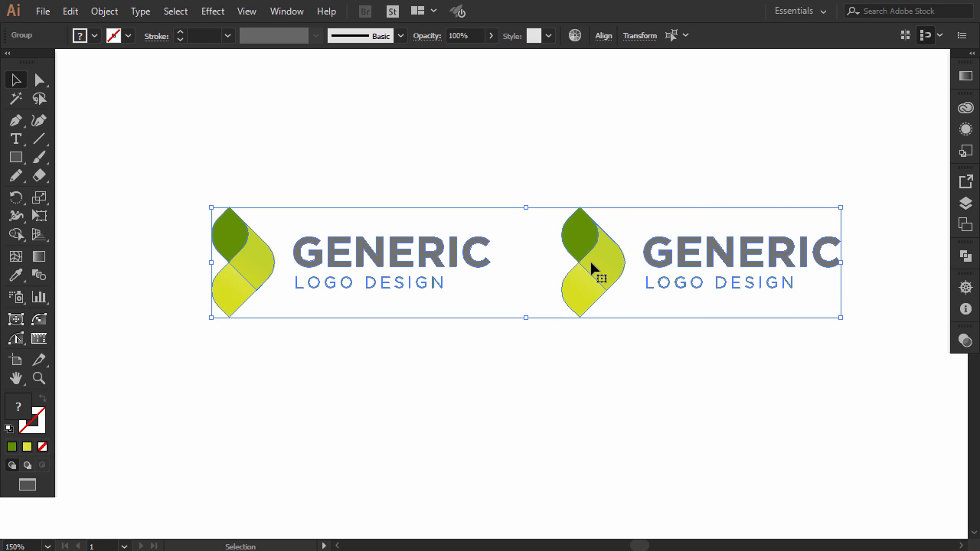
Step: Duplicate the grouped logo to the right of the original
left_click(508, 206)
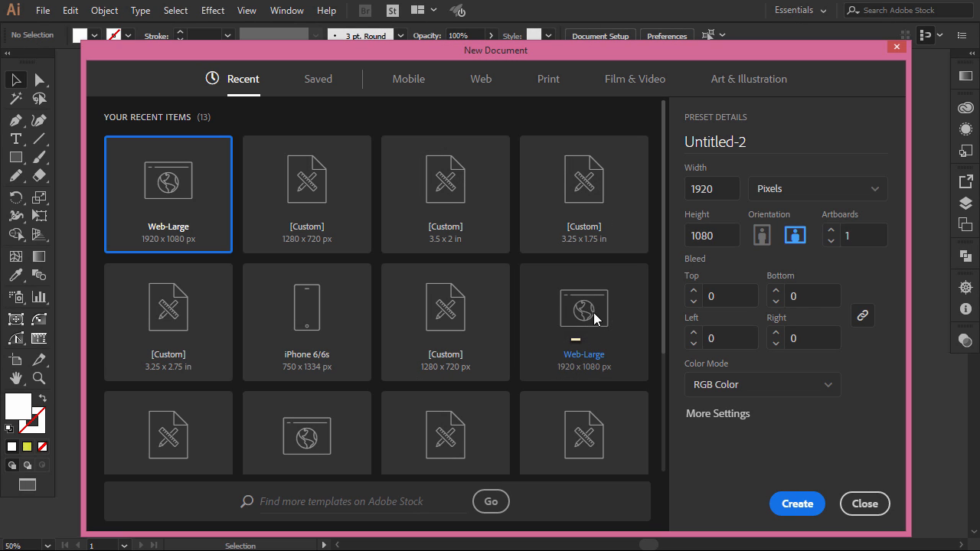
Step: Create the 1920 × 1080 px web document and scale up the standalone leaf mark
left_click(711, 189)
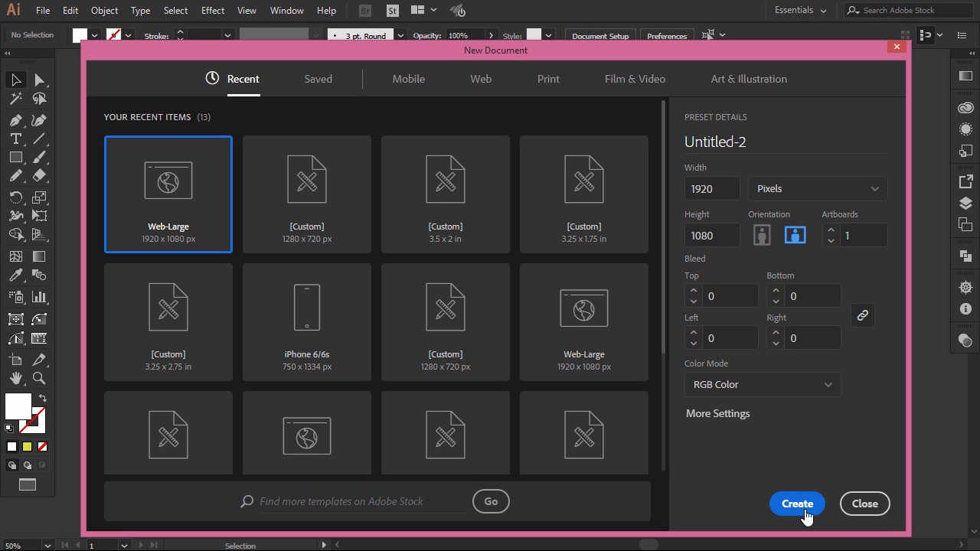
left_click(796, 504)
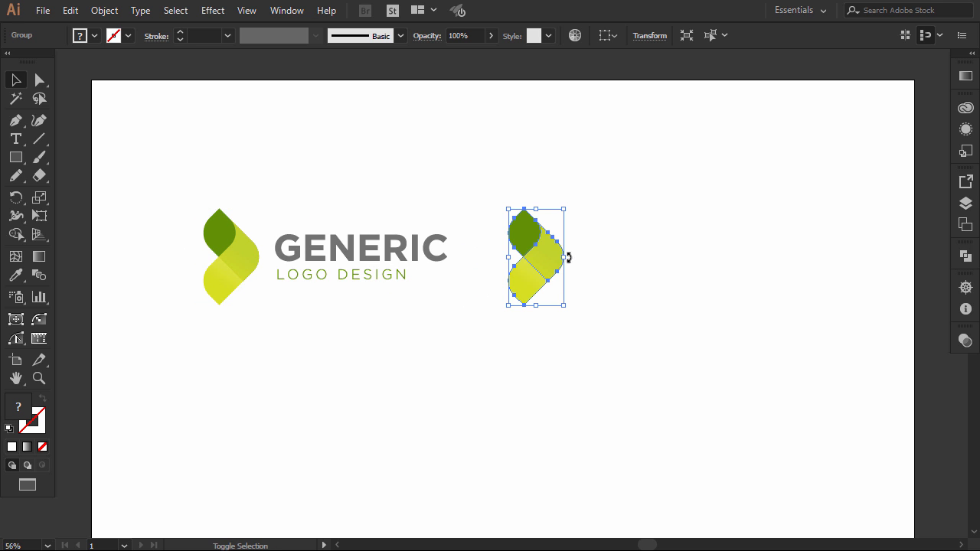
left_click_drag(563, 257, 672, 260)
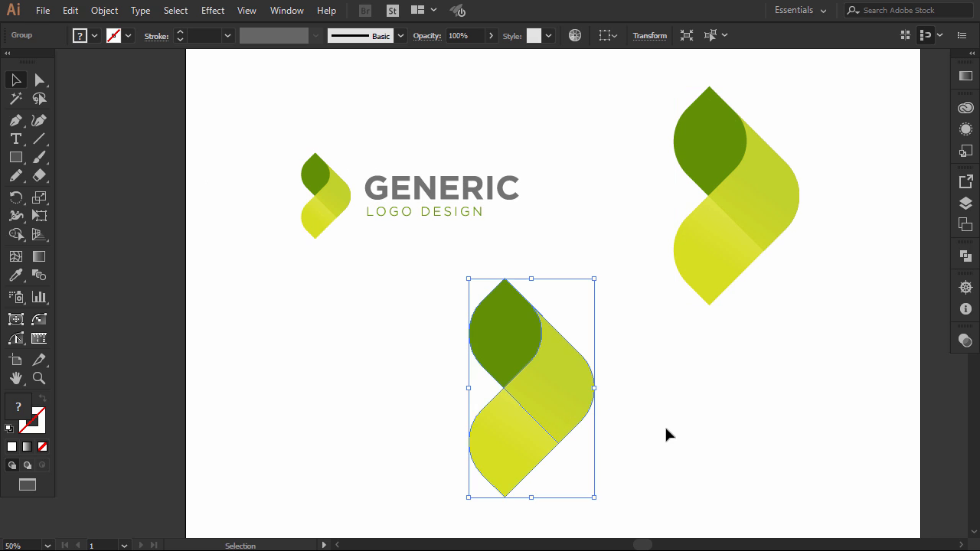
Step: Offset a duplicate of the lower shape 20 px up-left and cut it out with Minus Front
right_click(559, 391)
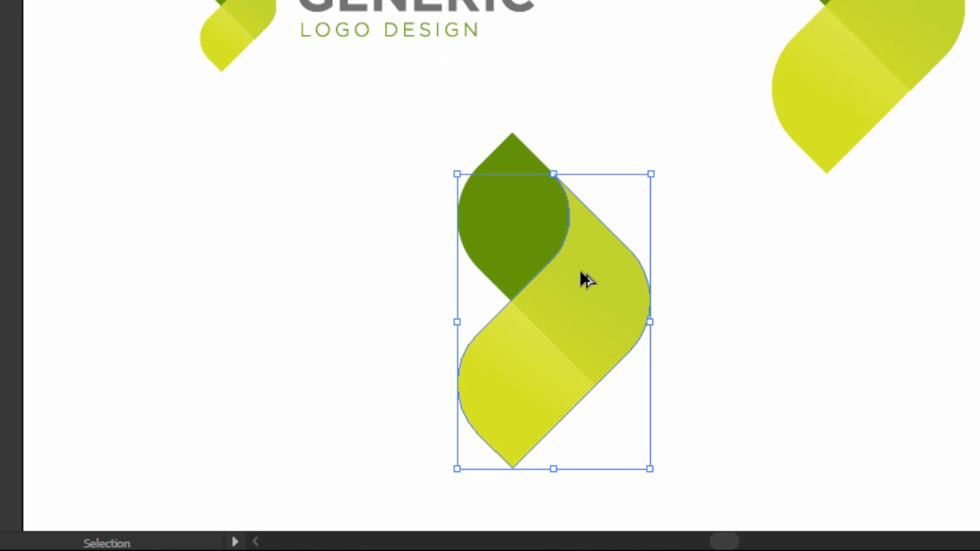
left_click_drag(590, 279, 575, 263)
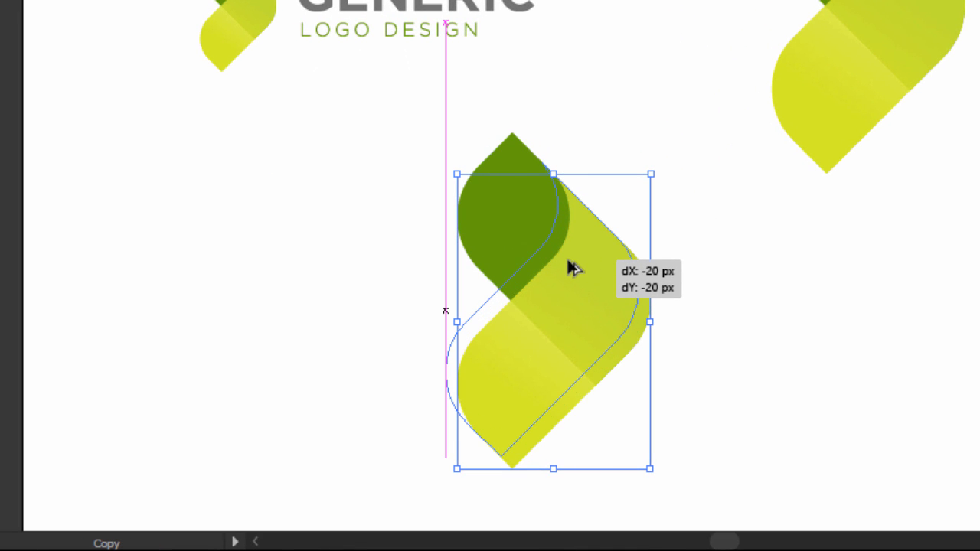
left_click_drag(575, 268, 574, 265)
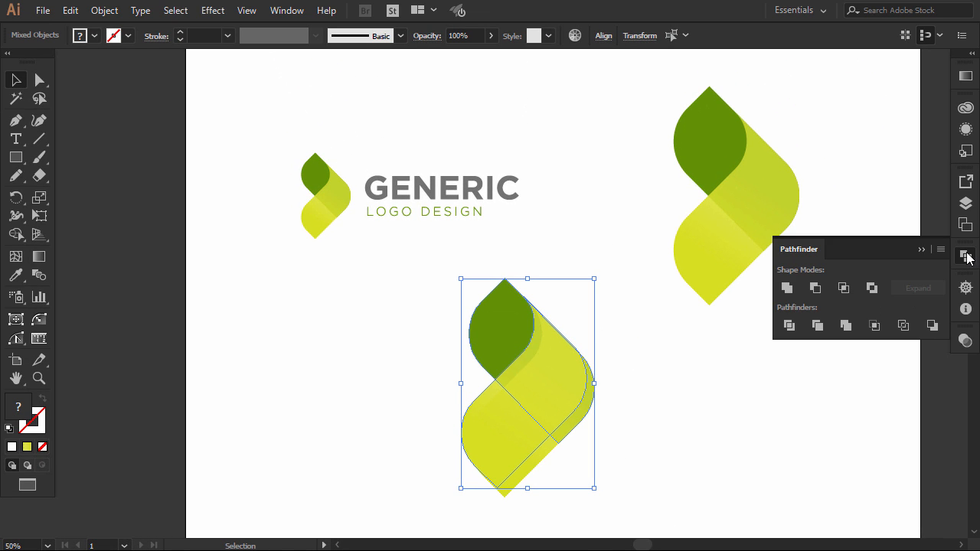
left_click(842, 288)
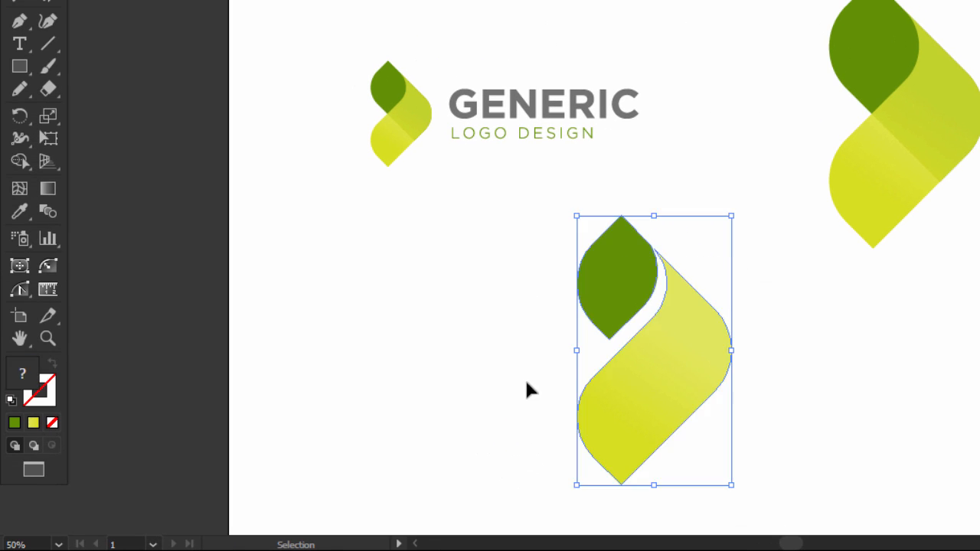
left_click(619, 274)
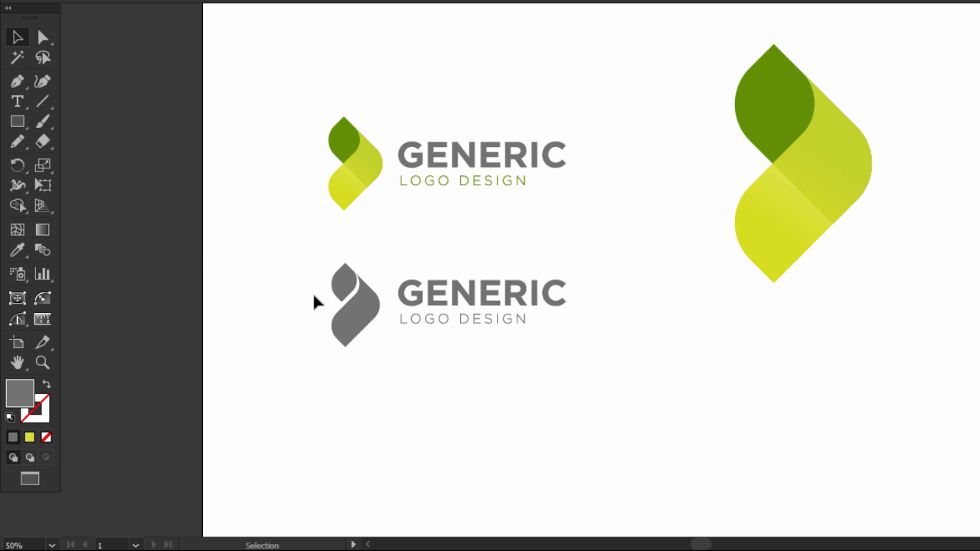
Step: Marquee-select the grey logo and move it down beneath the colour logo
left_click(349, 314)
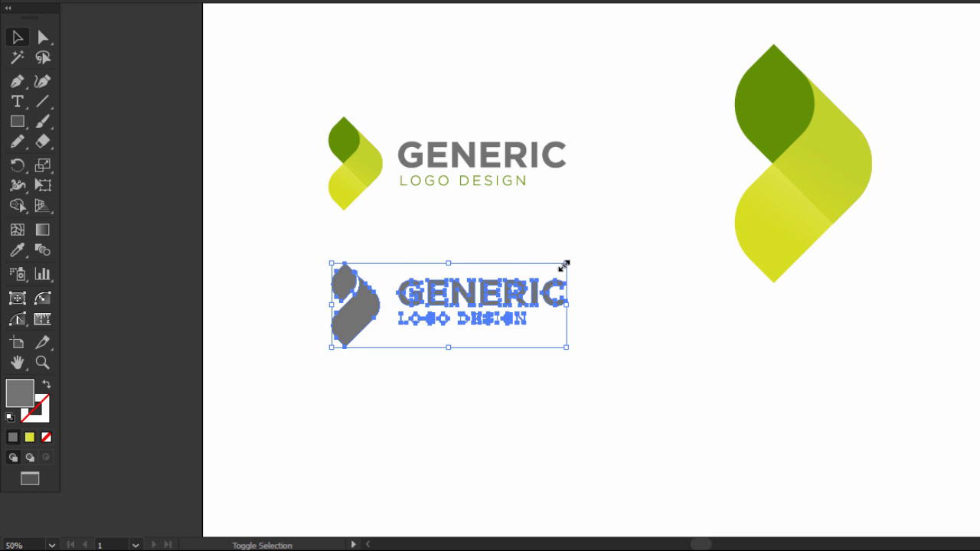
left_click_drag(447, 304, 472, 354)
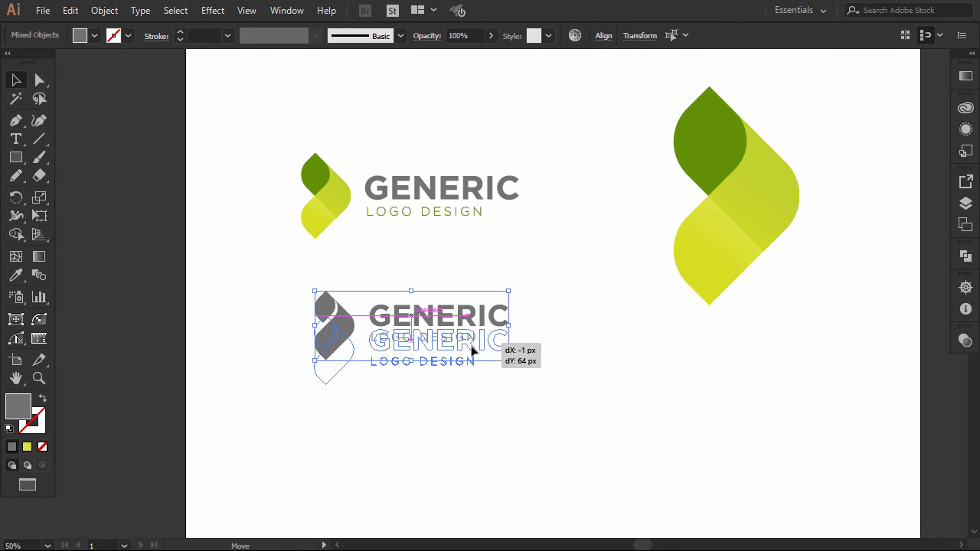
left_click_drag(410, 322, 410, 379)
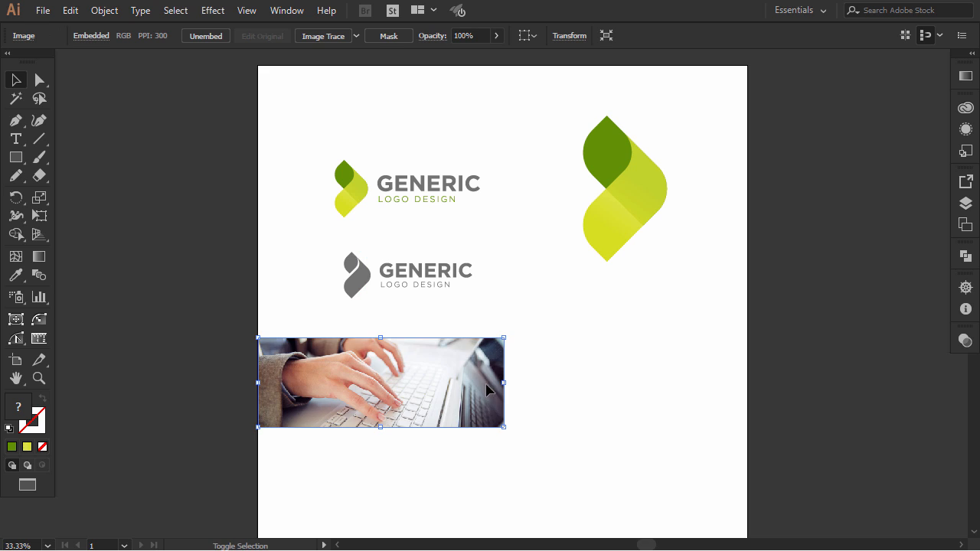
mouse_move(500, 386)
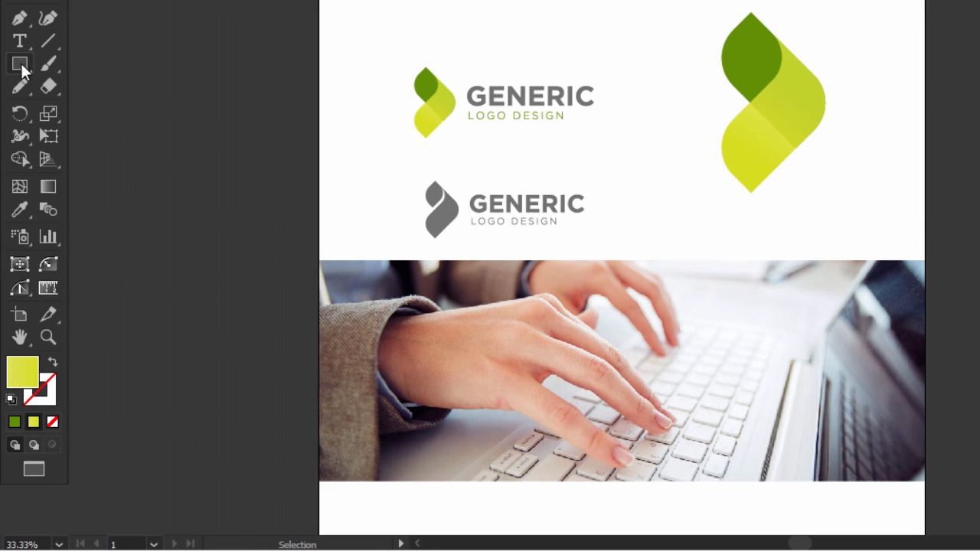
Step: Draw a rectangle over the photo with fill 629107 and a linear gradient
left_click(18, 60)
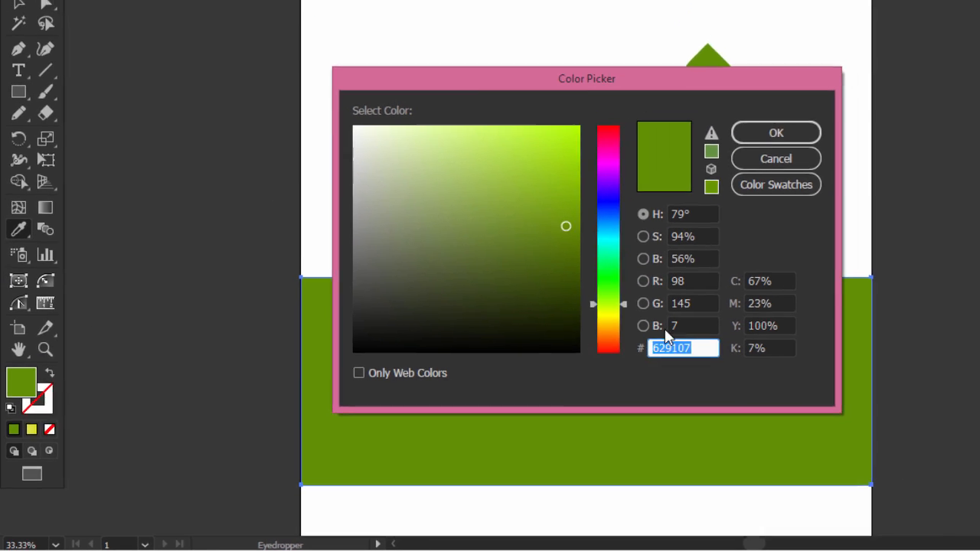
left_click(775, 132)
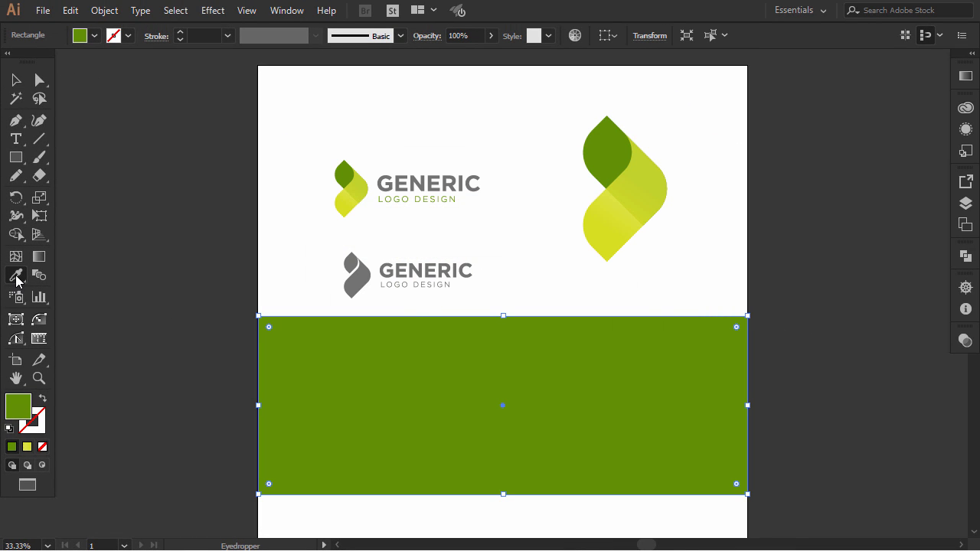
left_click(630, 201)
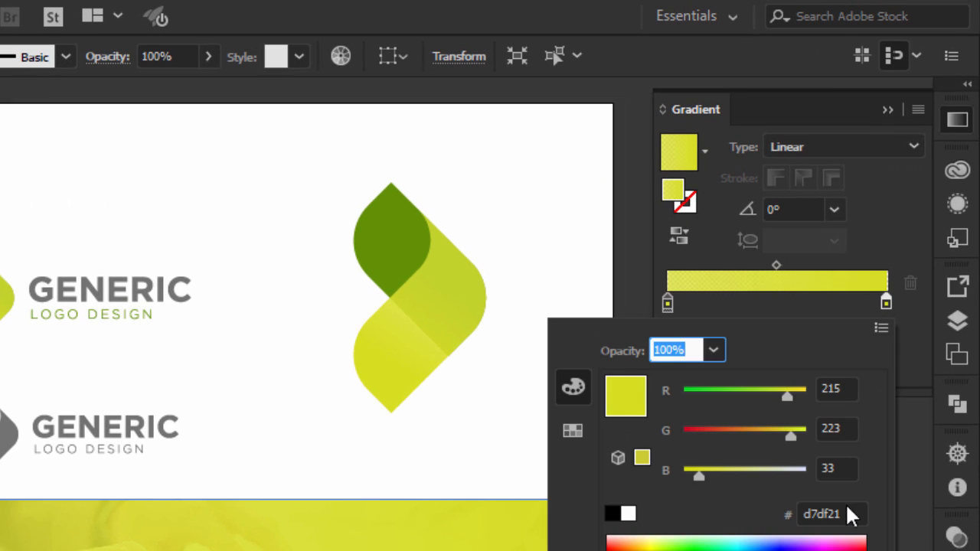
left_click(829, 515)
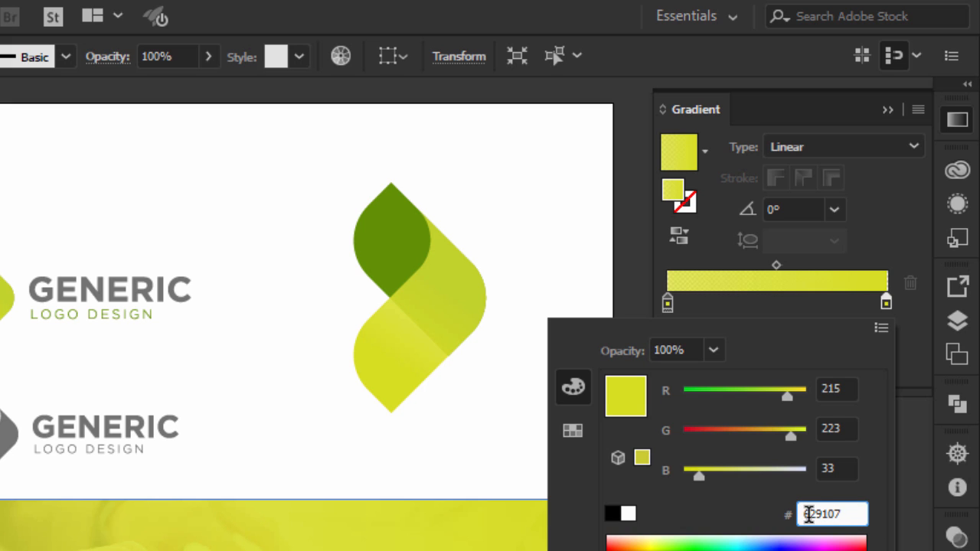
Step: Set the left gradient stop to yellow at 40% opacity
left_click(664, 300)
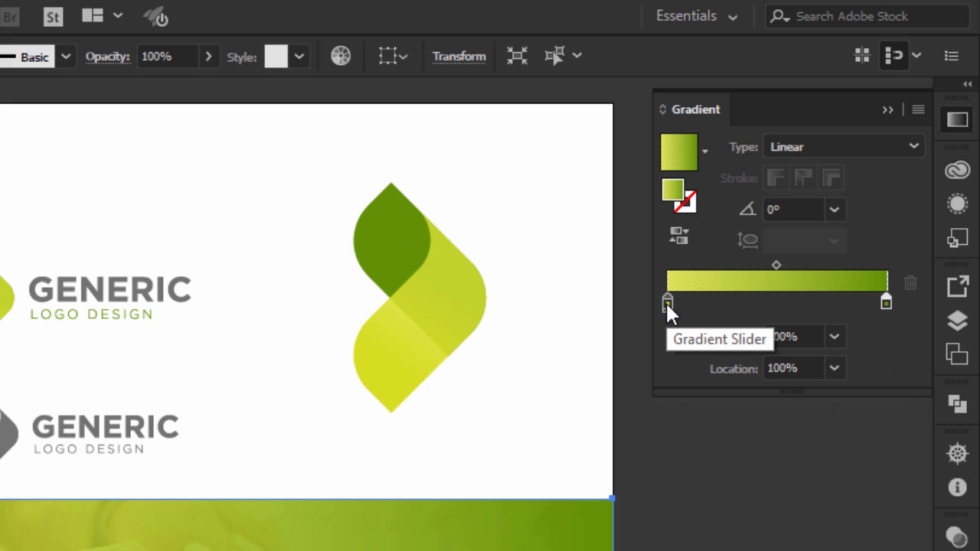
double_click(666, 298)
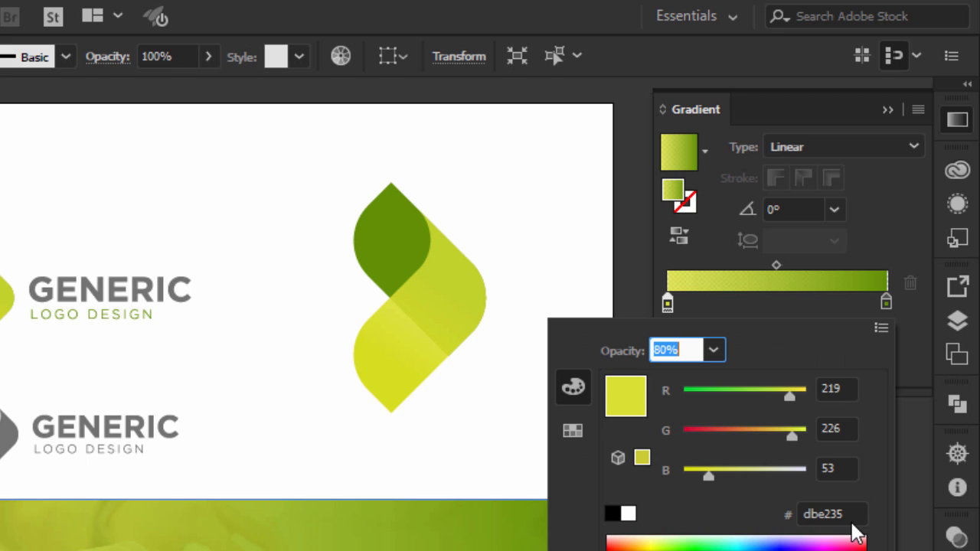
left_click(666, 300)
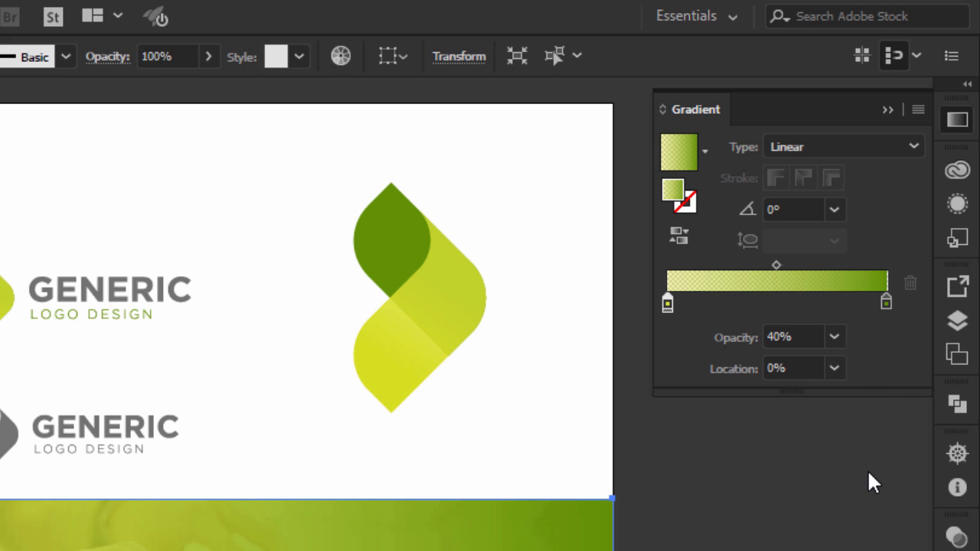
left_click(882, 300)
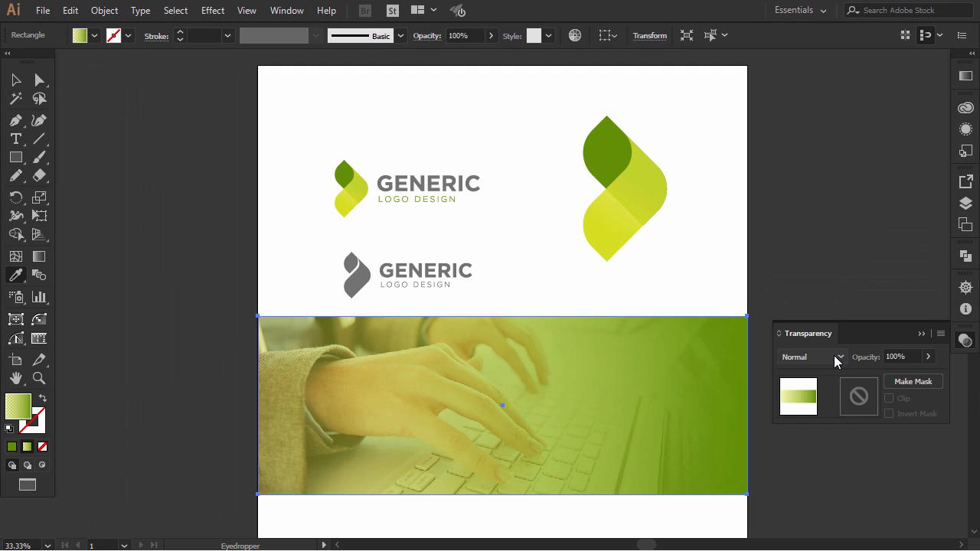
Step: Blend the gradient rectangle in Multiply at about 83% opacity
left_click(839, 357)
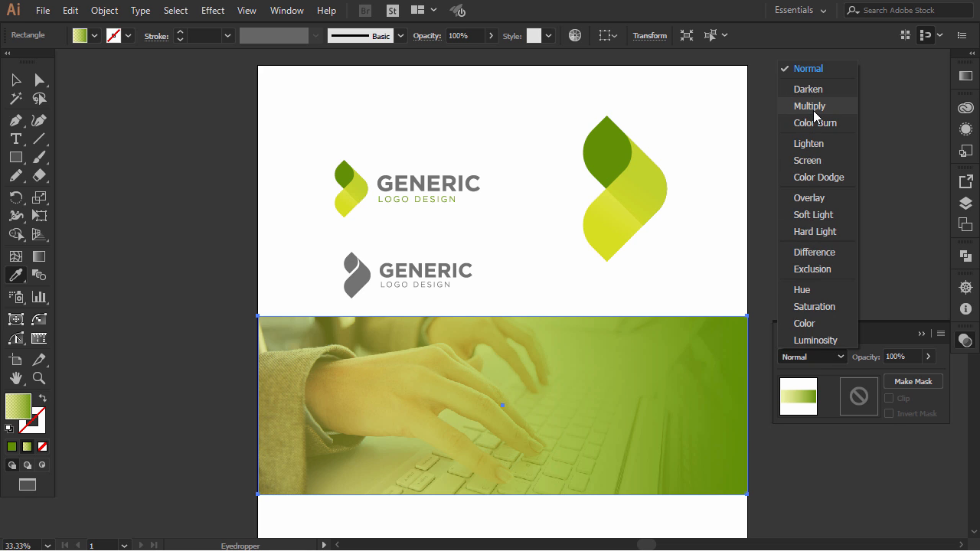
left_click(808, 105)
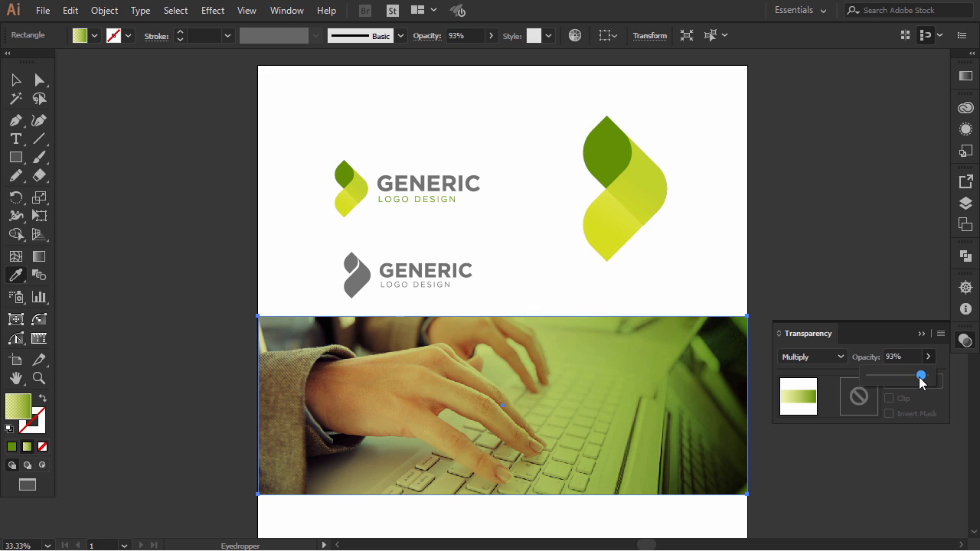
left_click_drag(921, 375, 913, 375)
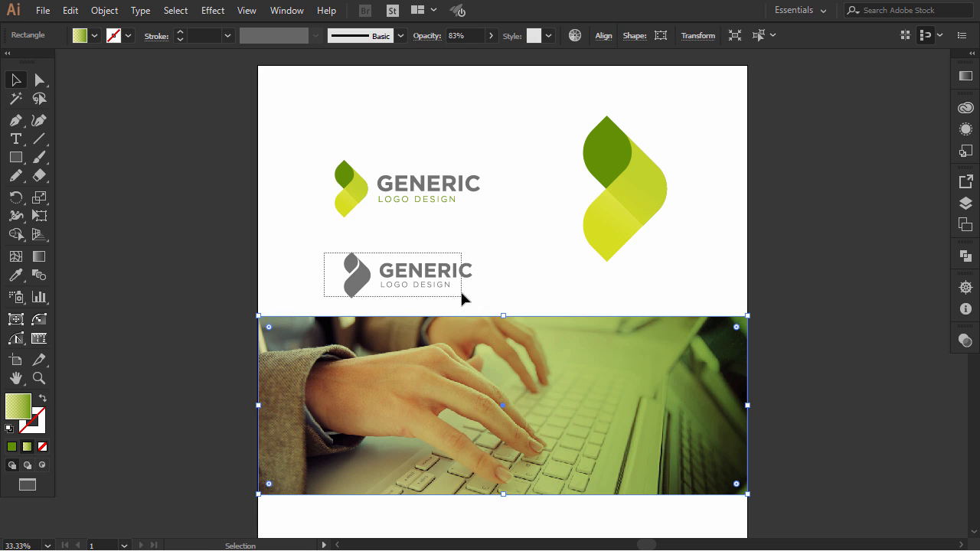
Step: Move the grey logo onto the banner, bring it to front and recolour it white
left_click_drag(392, 274, 644, 410)
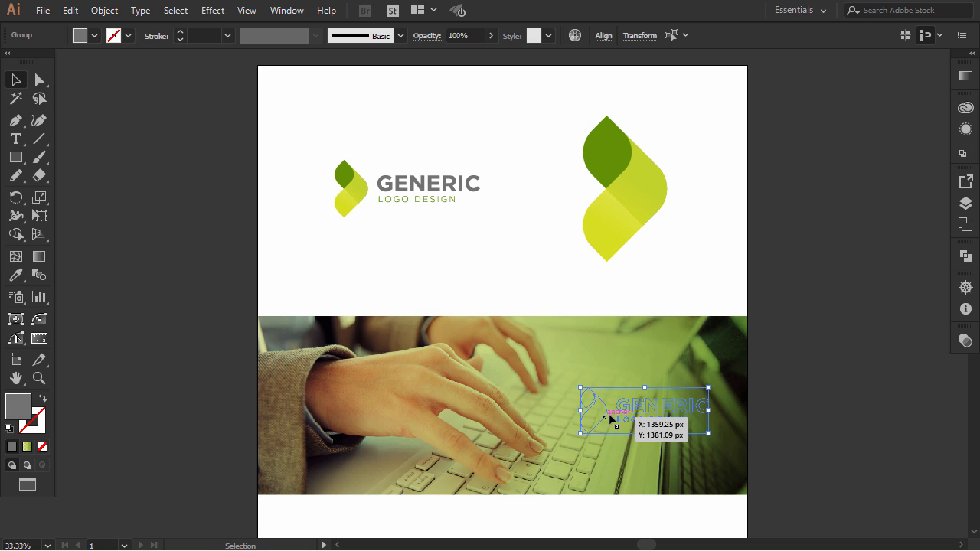
right_click(611, 420)
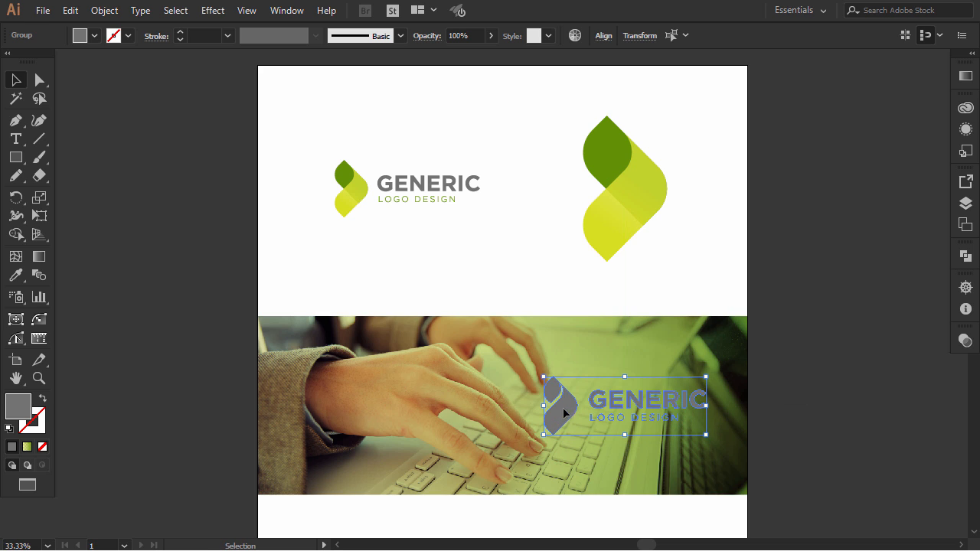
left_click(15, 275)
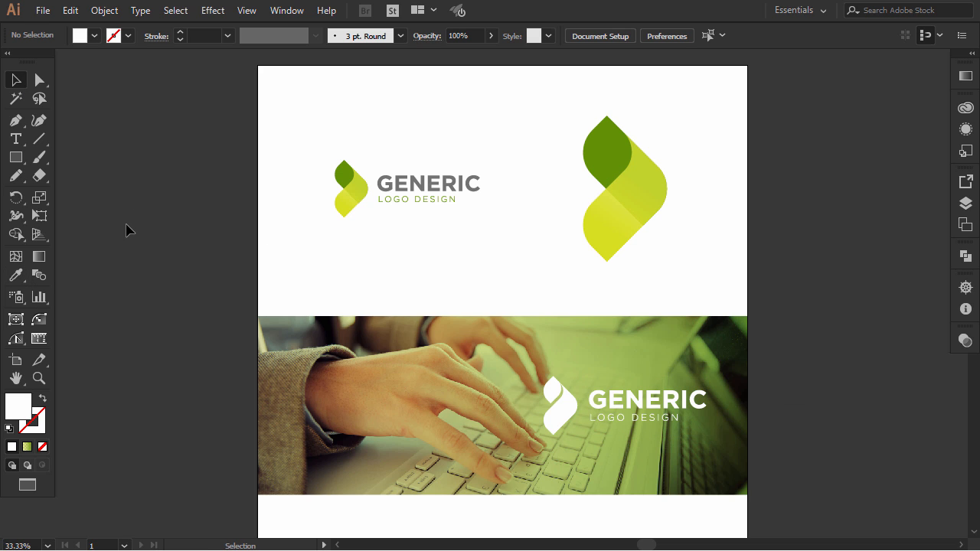
mouse_move(12, 161)
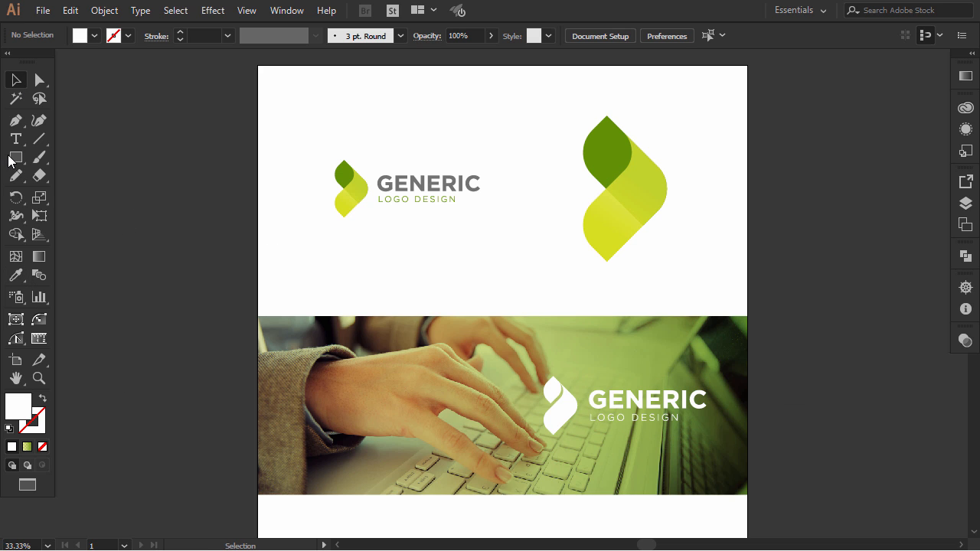
Step: Draw a thin strip along the banner's top in the logo's dark green, faded over the photo
left_click(16, 158)
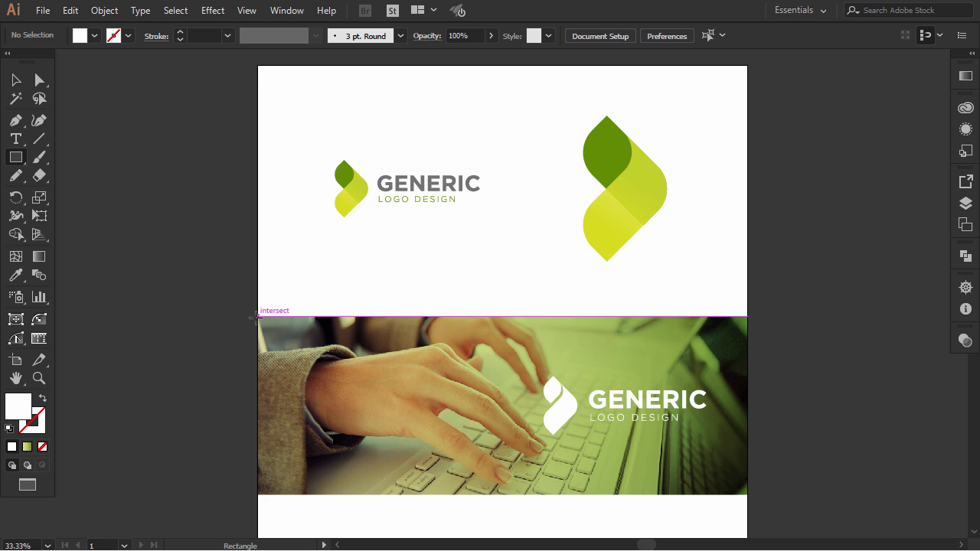
left_click_drag(257, 319, 706, 329)
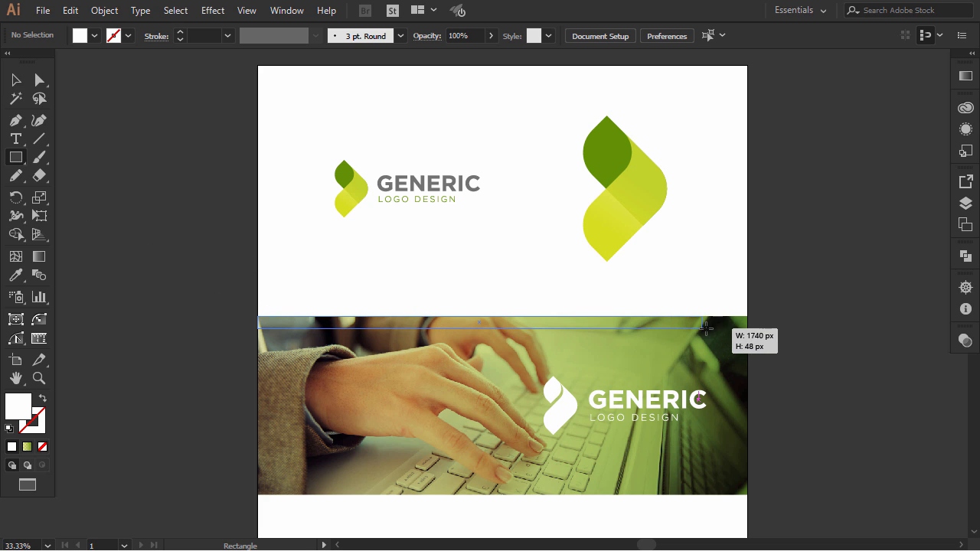
left_click_drag(706, 327, 748, 325)
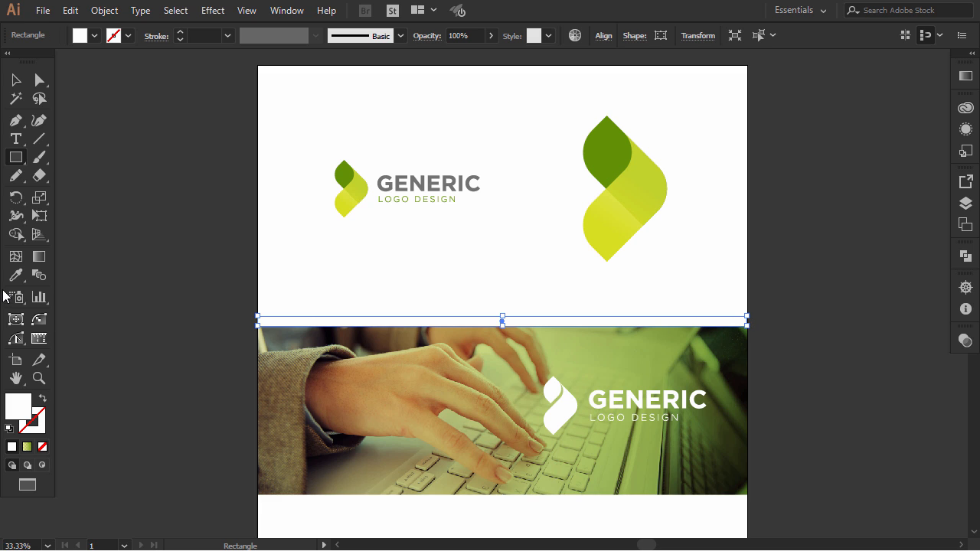
left_click(612, 153)
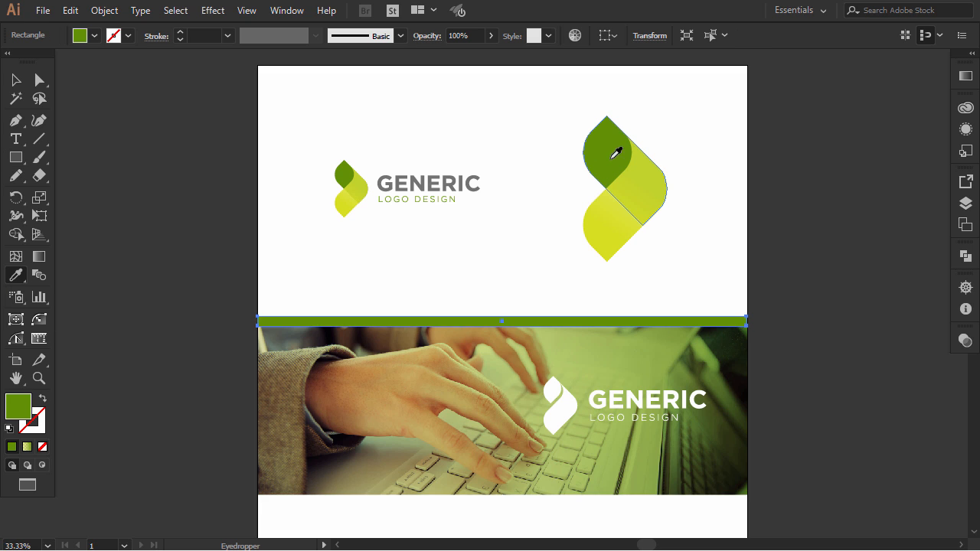
left_click(804, 306)
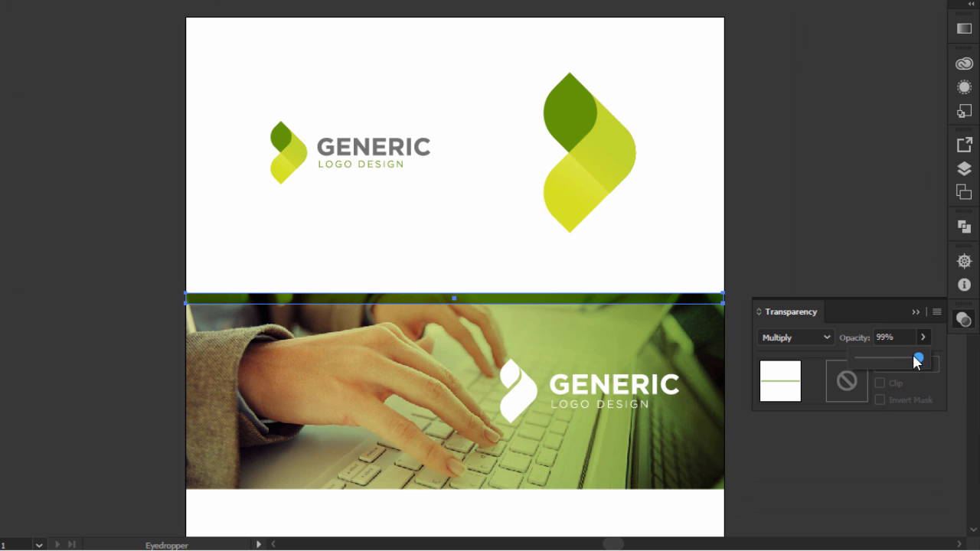
left_click_drag(918, 358, 900, 358)
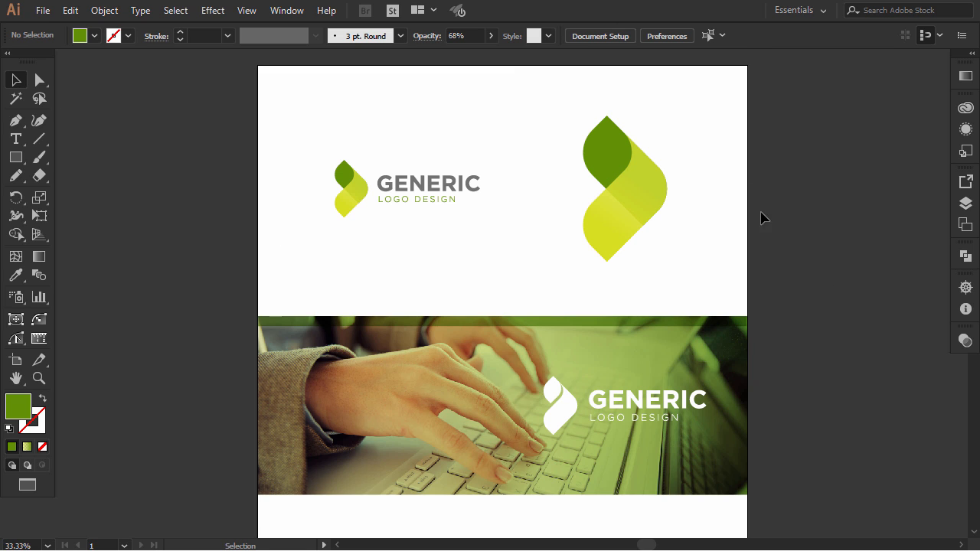
left_click(620, 222)
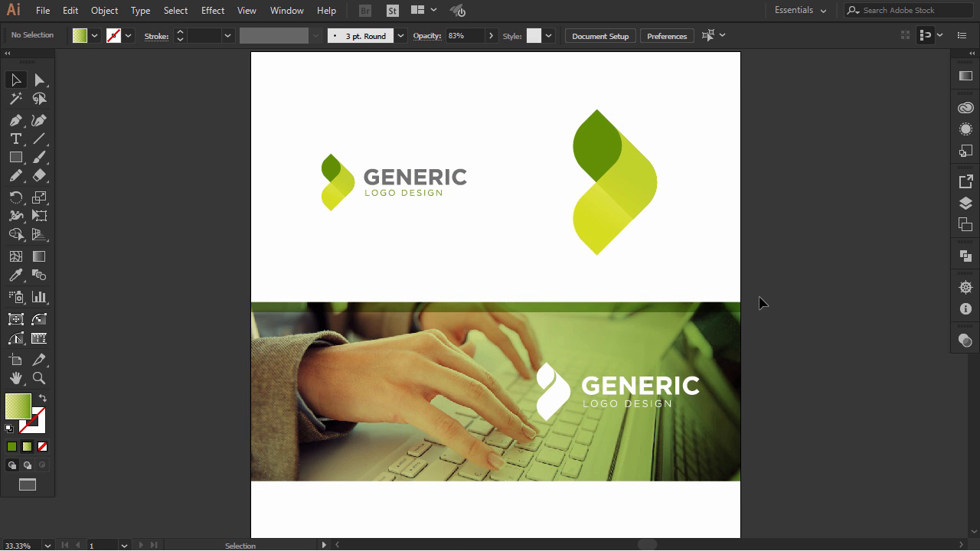
Step: Lock the photo banner and its overlays with Object > Lock > Selection
left_click(496, 392)
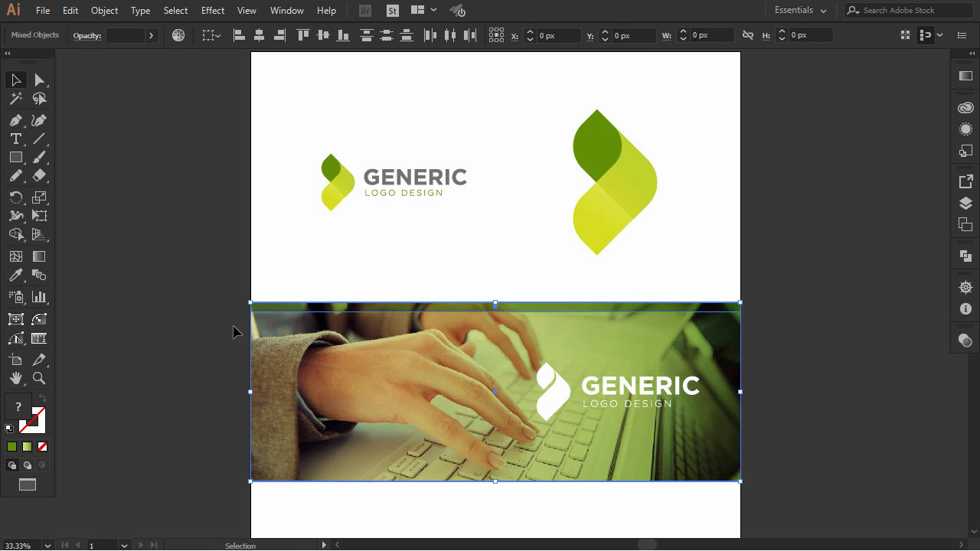
left_click(104, 11)
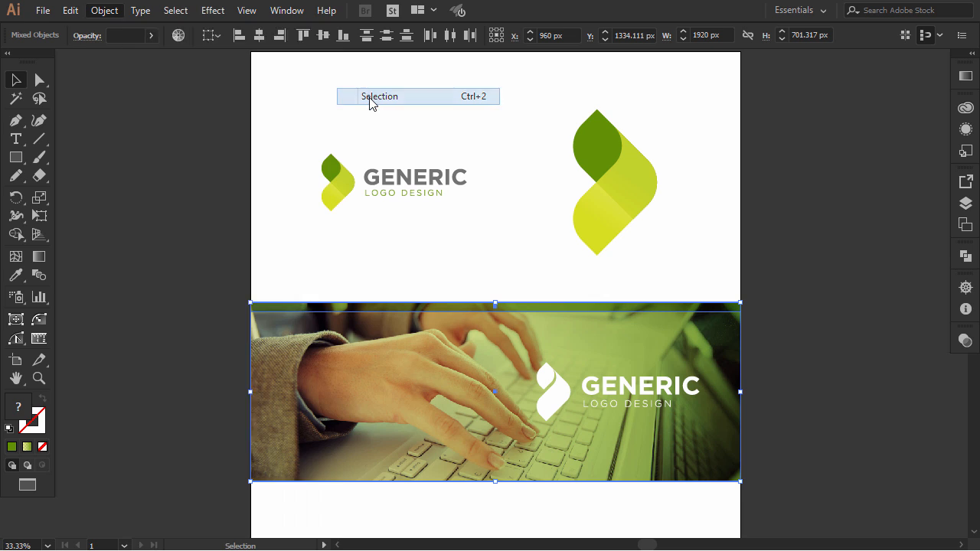
left_click(379, 95)
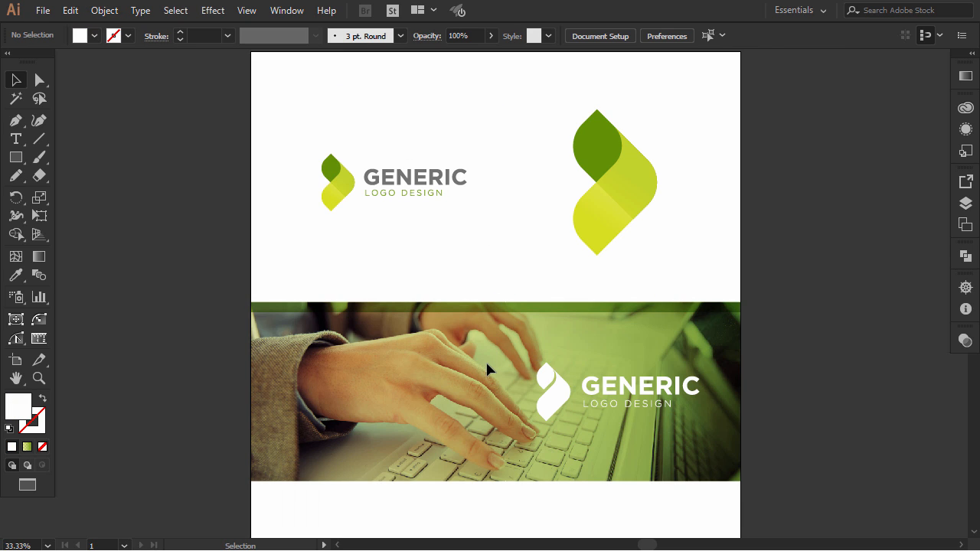
scroll("down", 3)
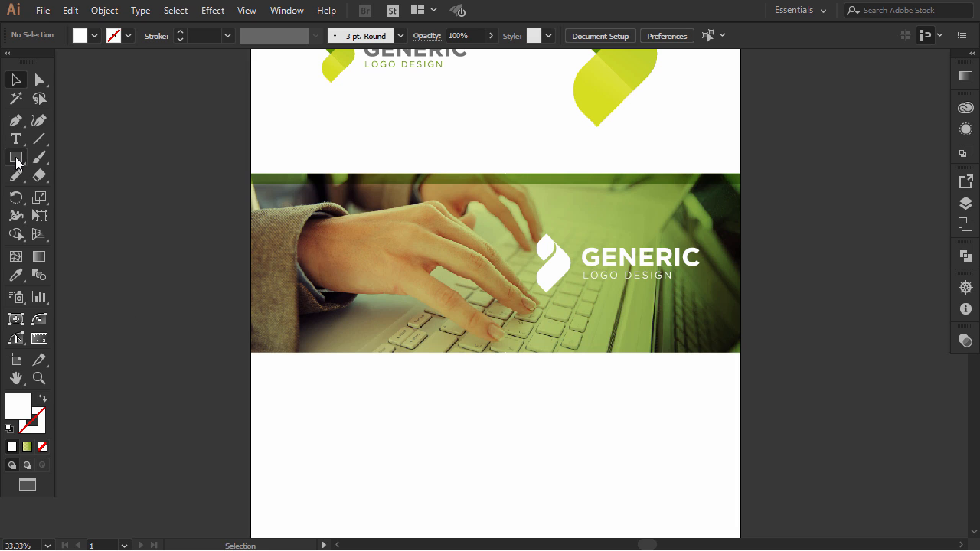
Step: Draw a wide rectangle below the banner filled with the logo's yellow-green gradient
left_click(15, 156)
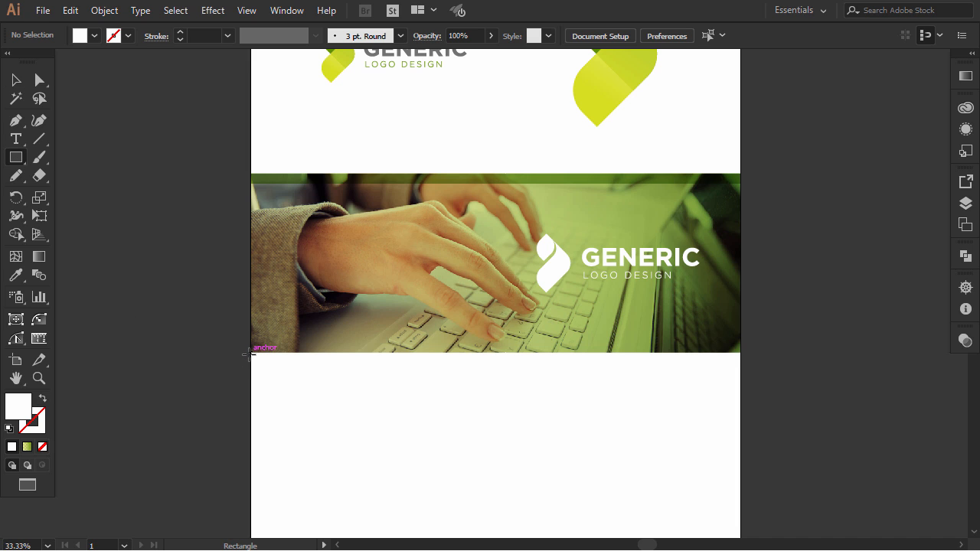
left_click_drag(253, 355, 726, 465)
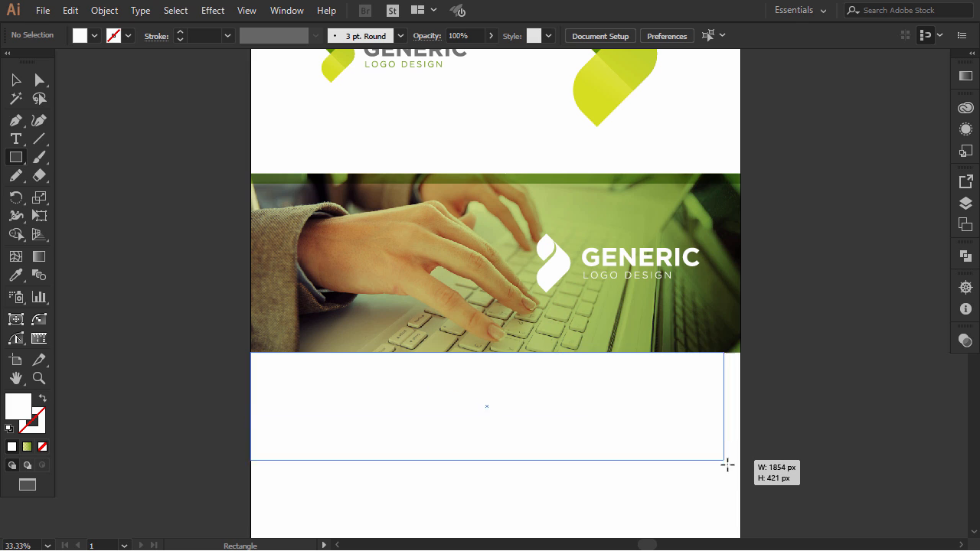
left_click_drag(726, 465, 741, 487)
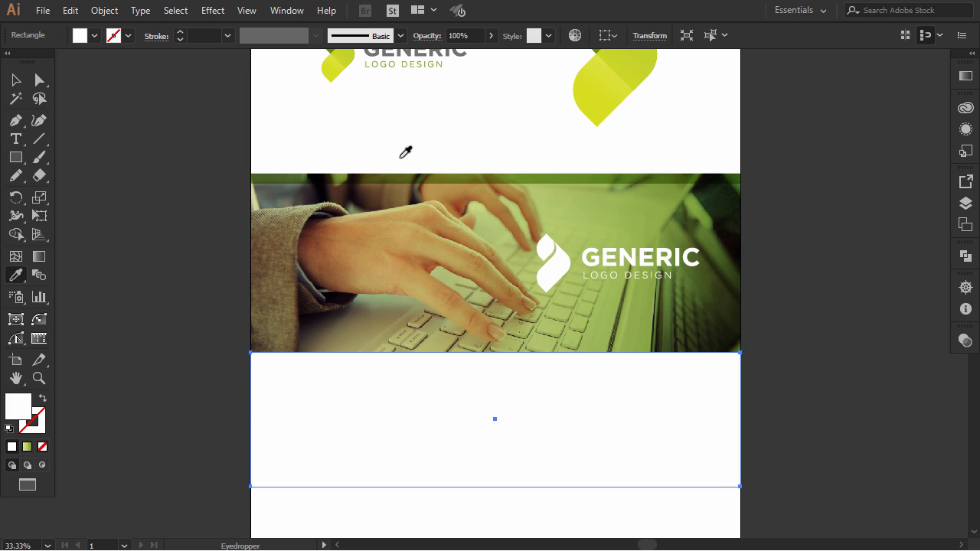
left_click(406, 151)
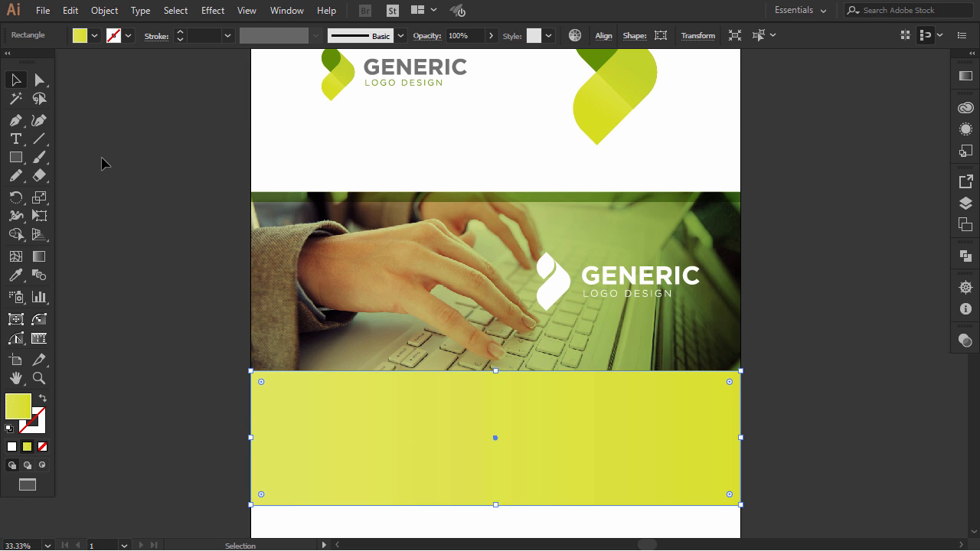
left_click(555, 280)
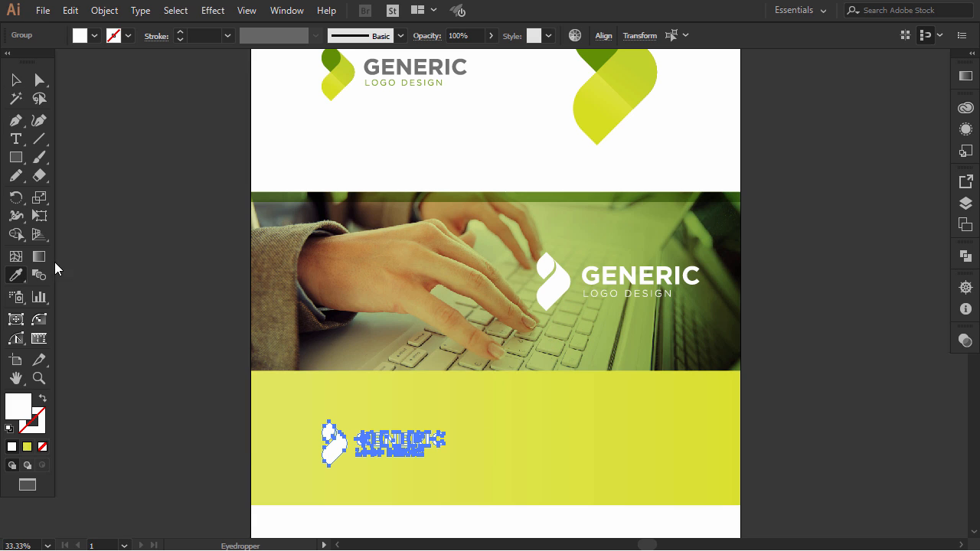
Step: Recolour the logo copy on the yellow block dark green with the Eyedropper
left_click(446, 74)
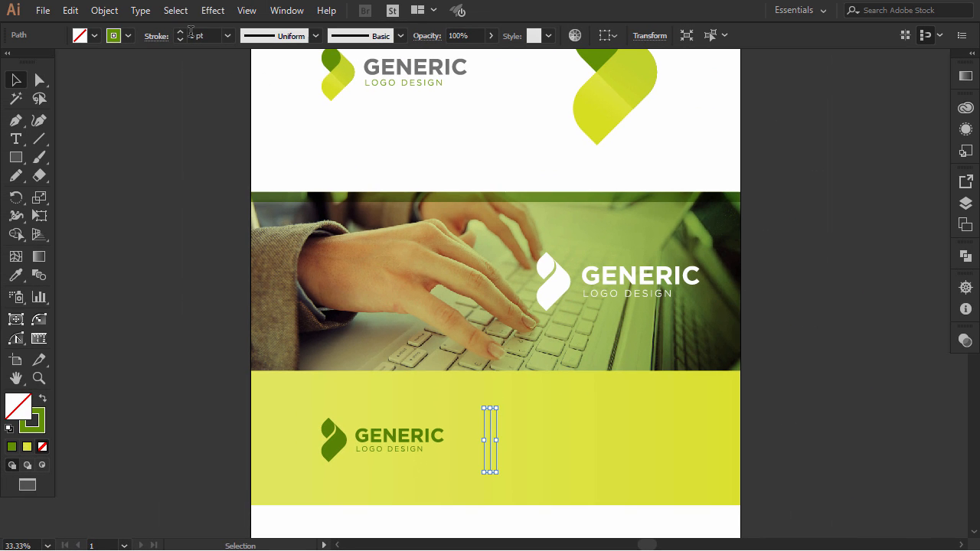
Step: Give the vertical divider line beside the logo a green 3 pt stroke
left_click(363, 346)
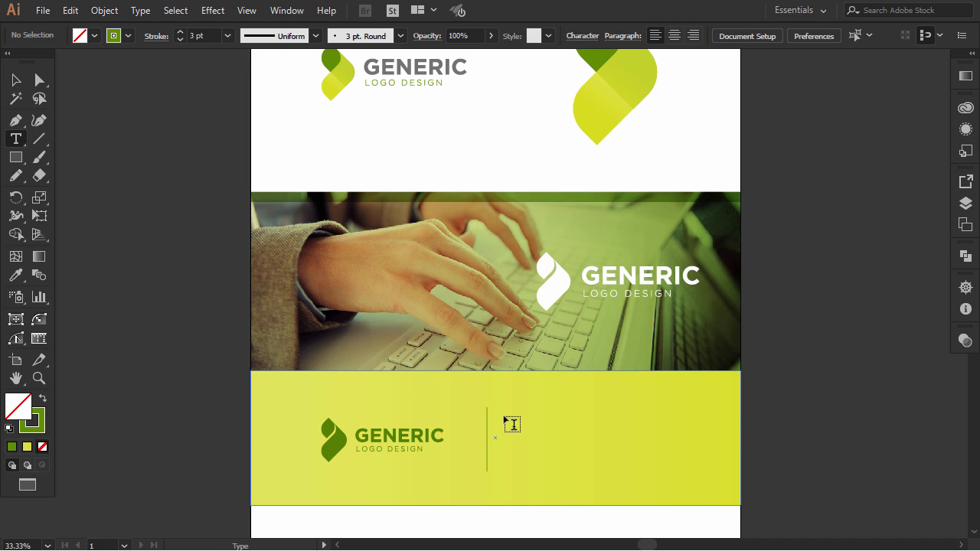
Step: Add a green Lorem ipsum placeholder text area to the right of the divider
left_click_drag(506, 419, 698, 458)
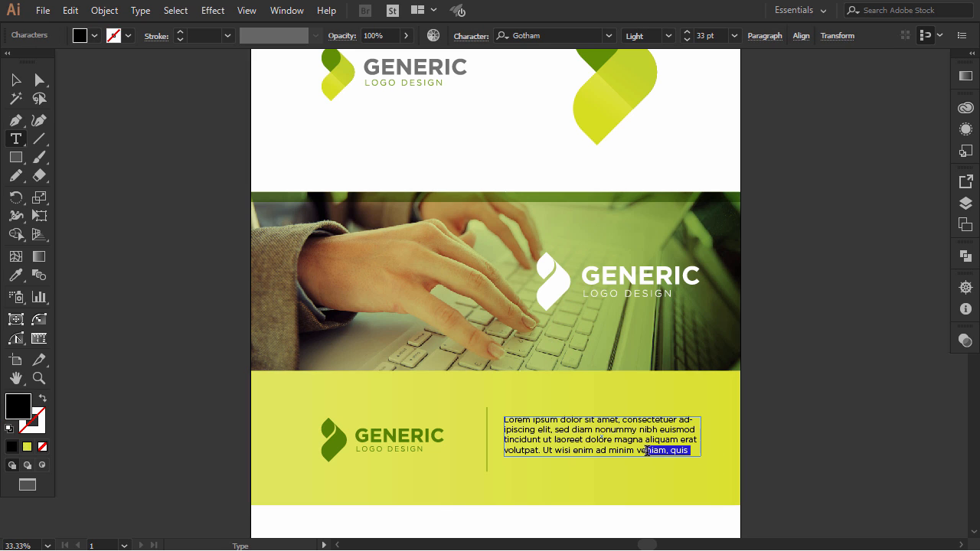
left_click_drag(646, 450, 635, 429)
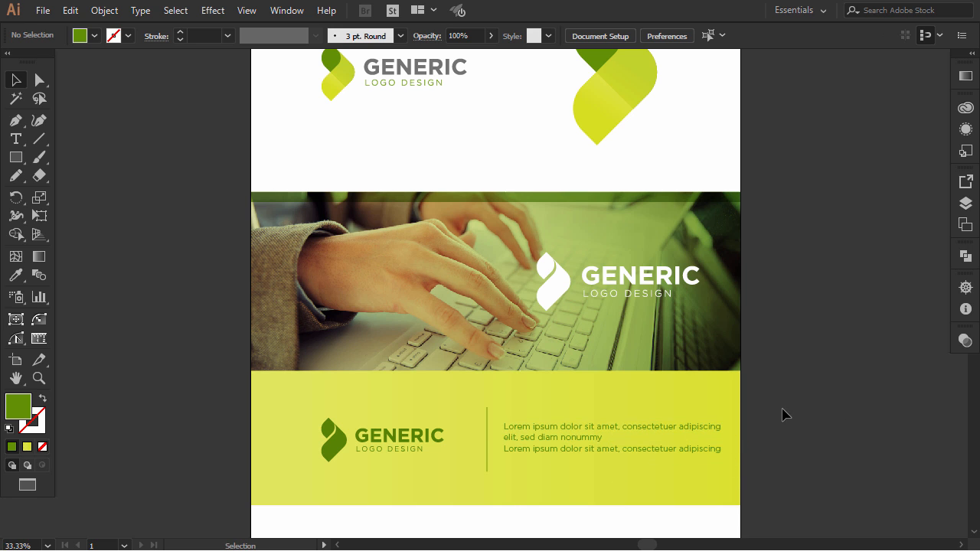
left_click(381, 439)
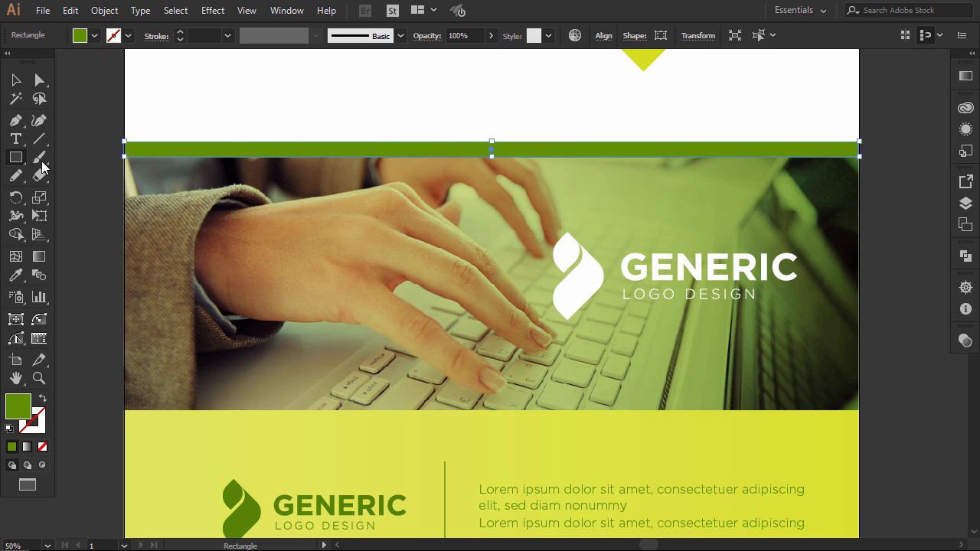
Step: Draw a dark green filled bar along the photo banner's top edge
left_click_drag(489, 150, 489, 166)
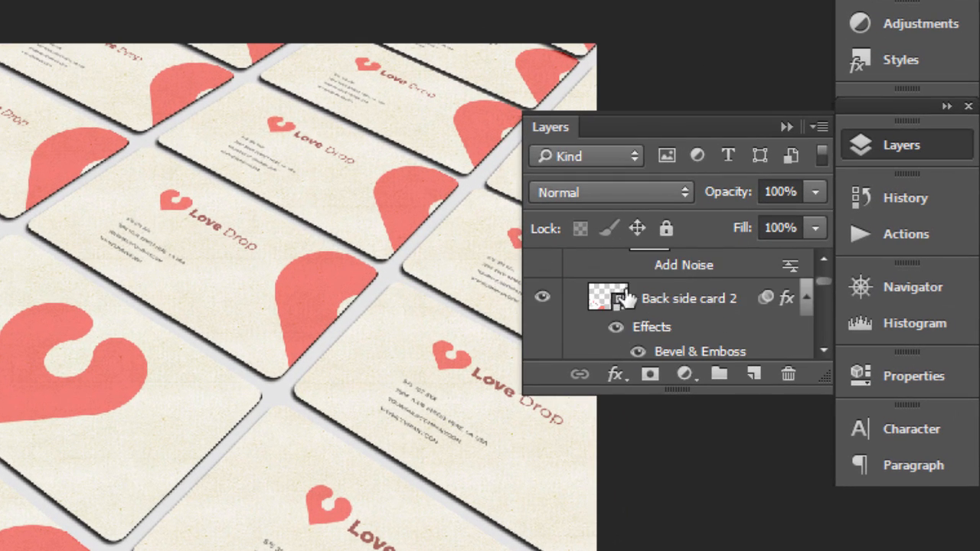
Step: Open the Back side card 2 smart object, then select the logo in Illustrator to copy it
left_click(689, 297)
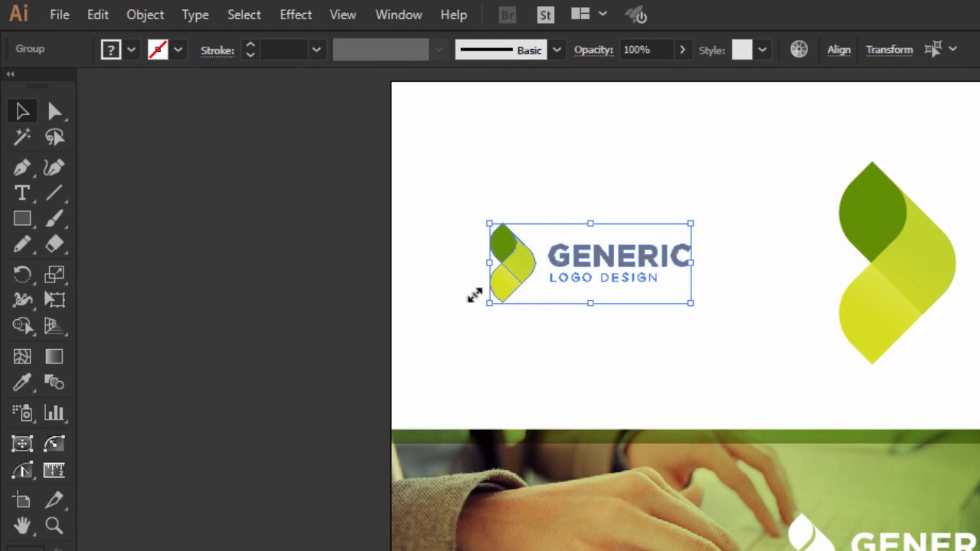
left_click(89, 14)
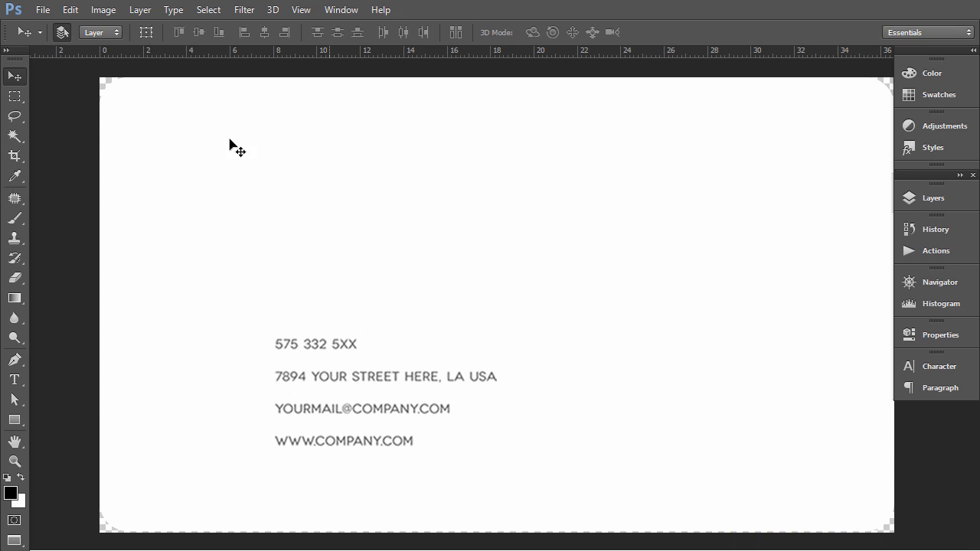
Step: Paste the GENERIC logo onto the card back, scale it down and place it above the contact lines
left_click(70, 9)
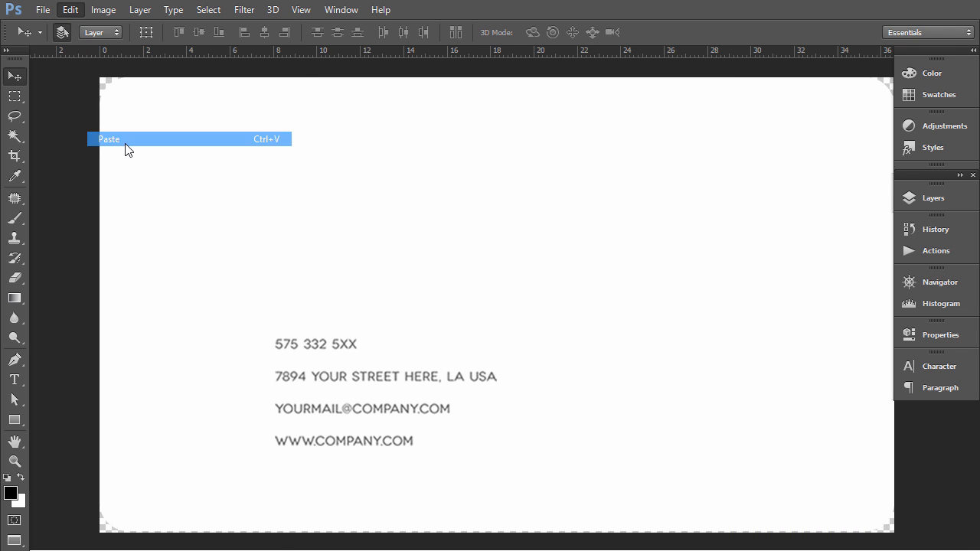
left_click(115, 137)
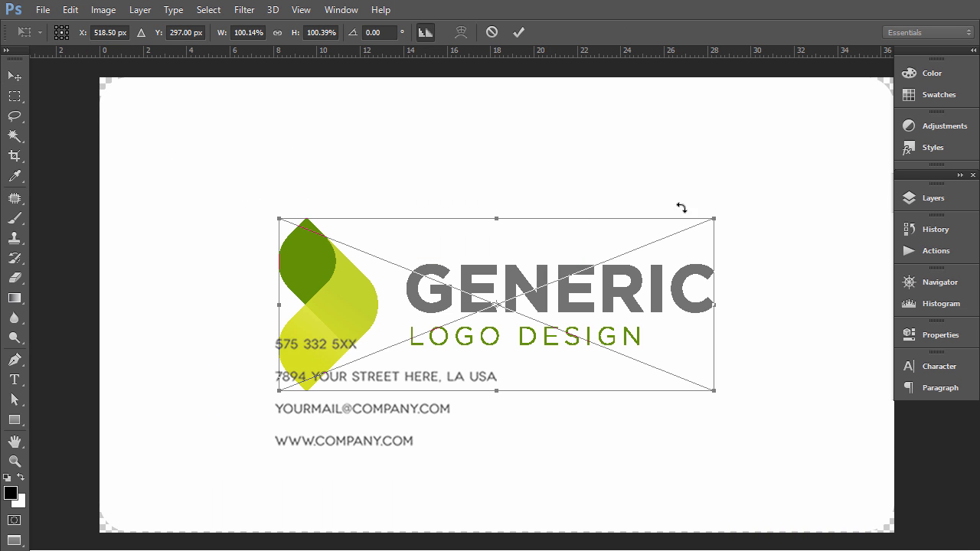
left_click_drag(712, 390, 509, 390)
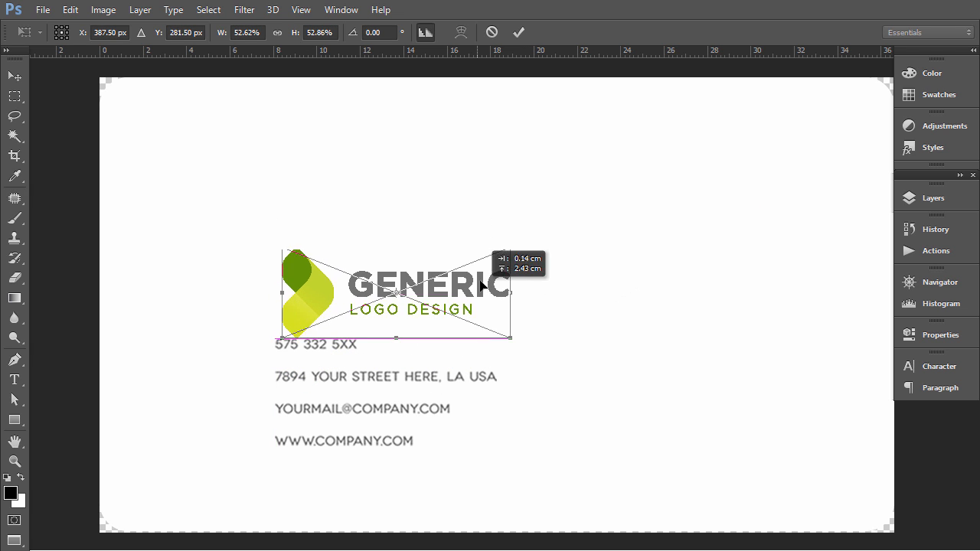
left_click_drag(397, 294, 396, 227)
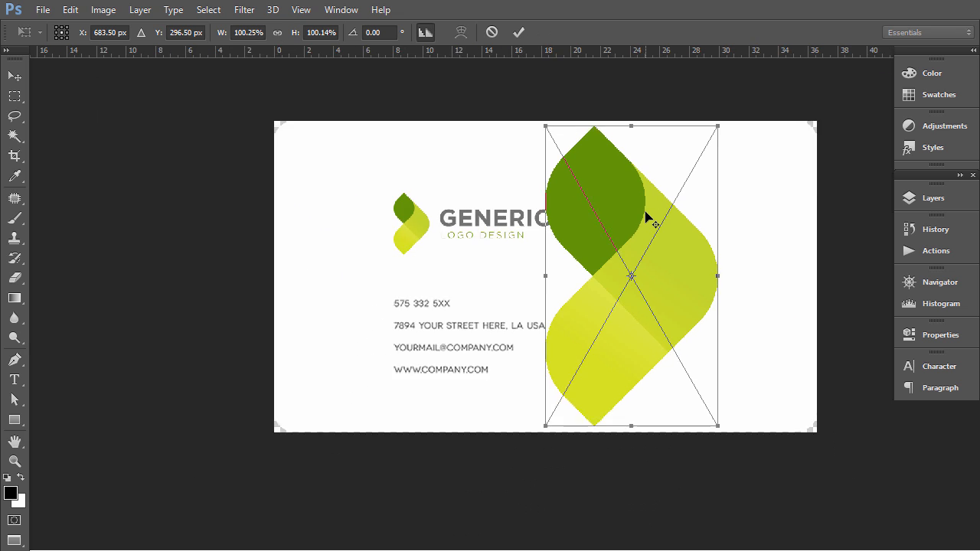
Step: Move the large leaf mark to the card's right edge and enlarge it past the border
left_click_drag(646, 218, 707, 229)
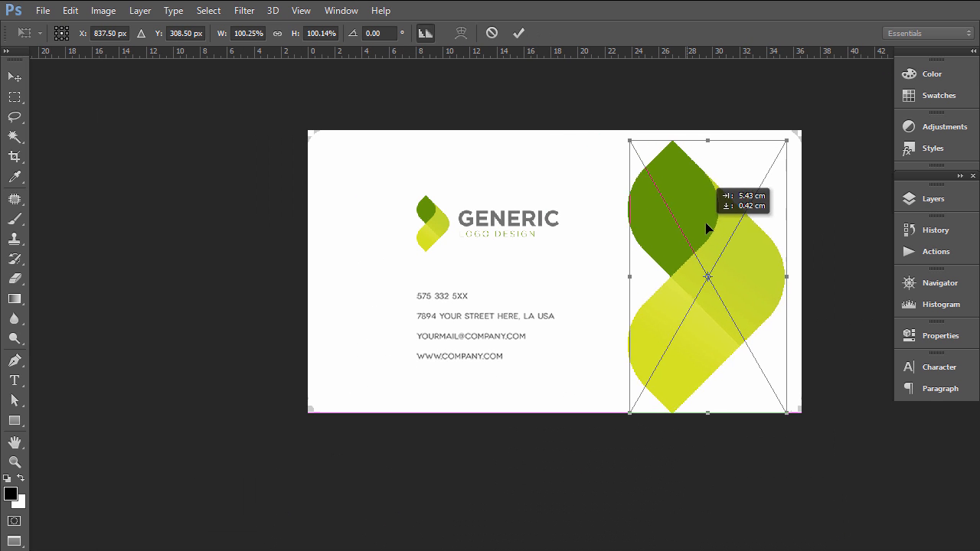
left_click_drag(707, 275, 823, 272)
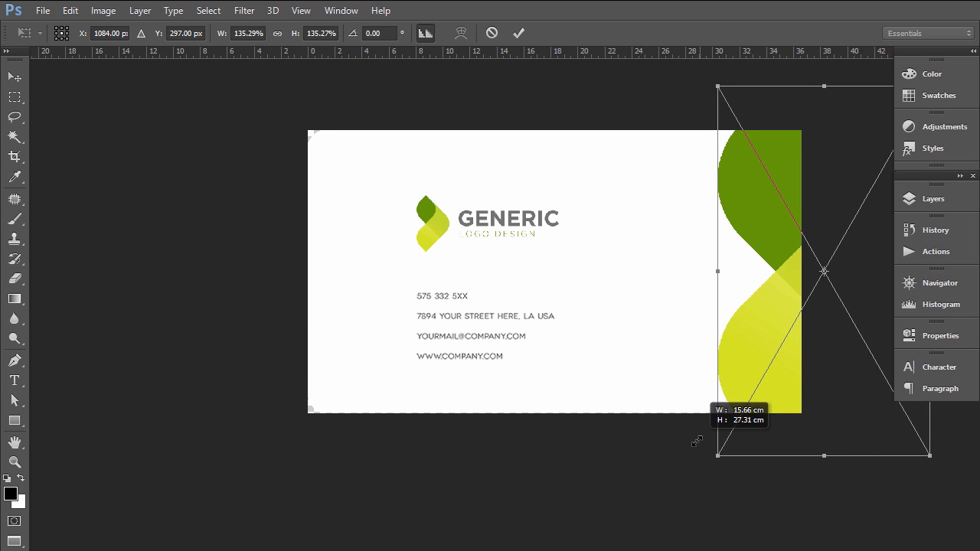
left_click_drag(697, 441, 688, 456)
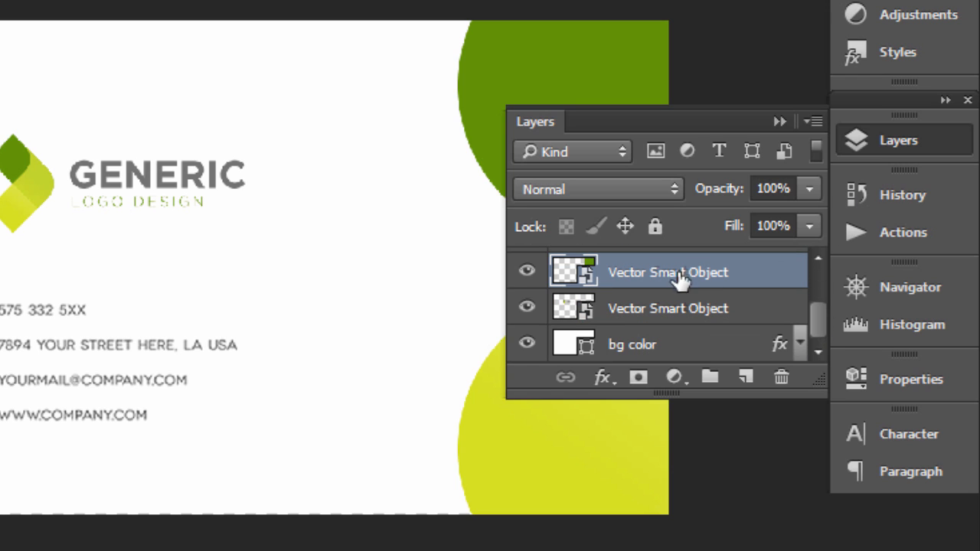
left_click(667, 308)
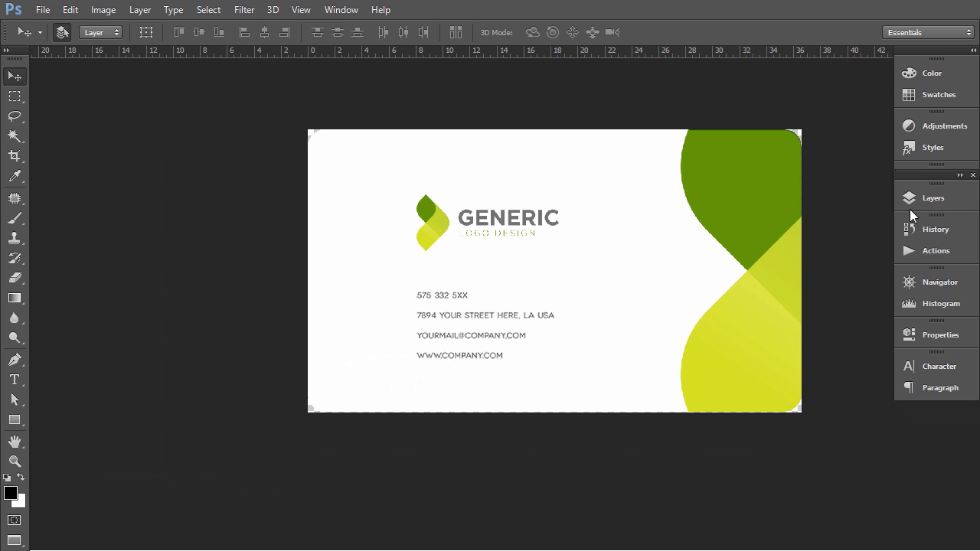
left_click(933, 198)
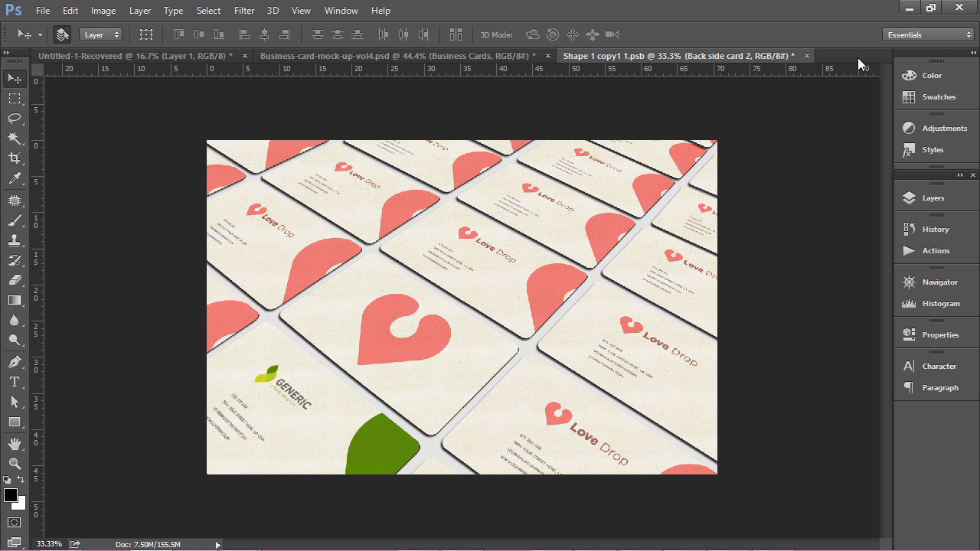
mouse_move(294, 364)
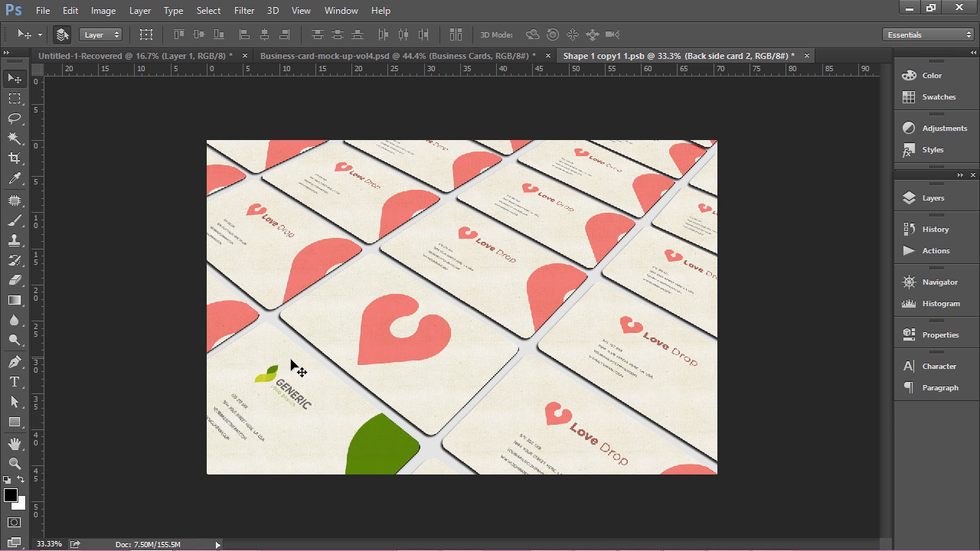
mouse_move(469, 218)
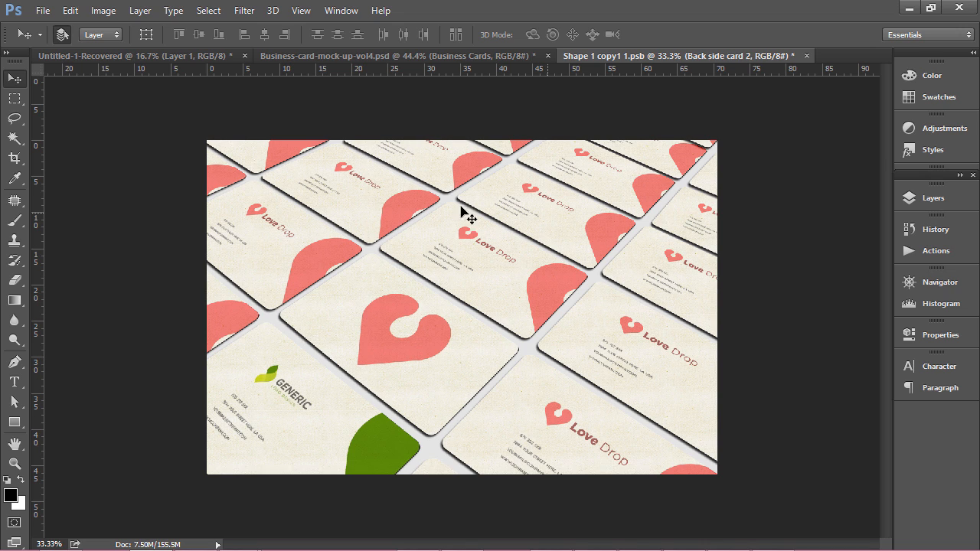
mouse_move(536, 298)
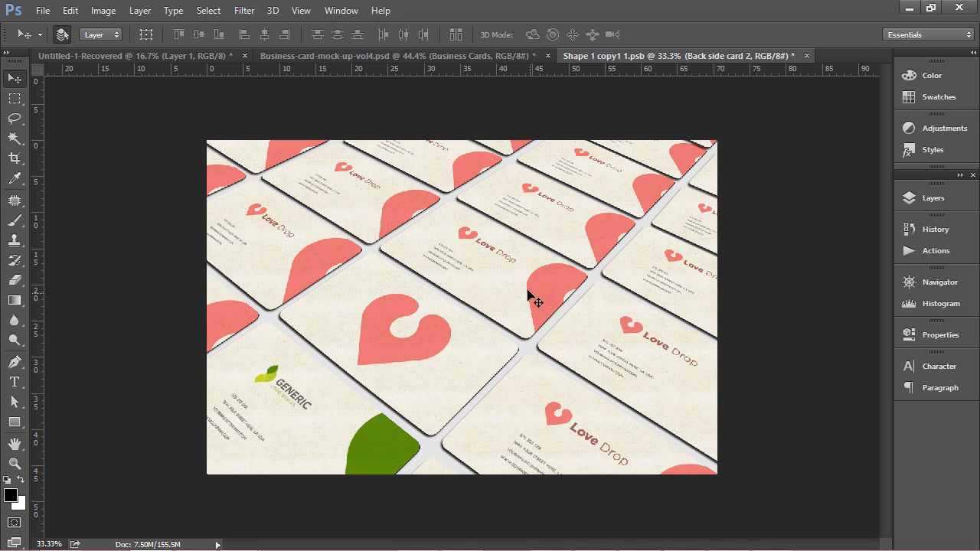
mouse_move(469, 338)
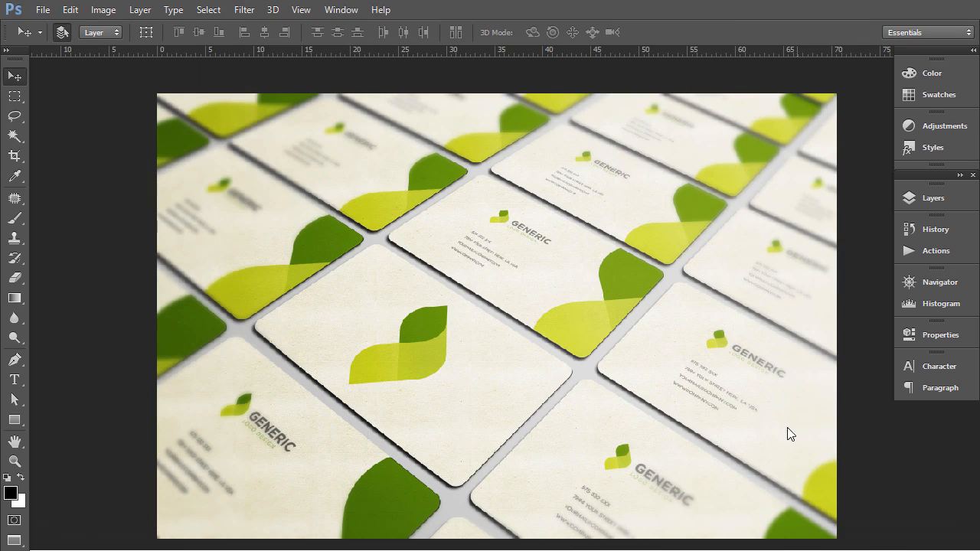
mouse_move(520, 490)
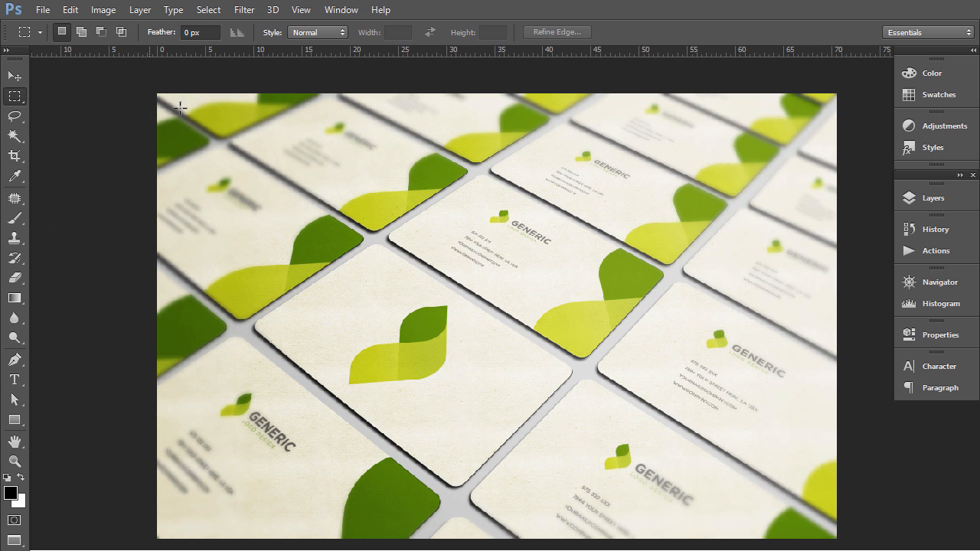
Step: Mark out a wide band of the updated mockup photo and copy it
left_click_drag(181, 107, 856, 444)
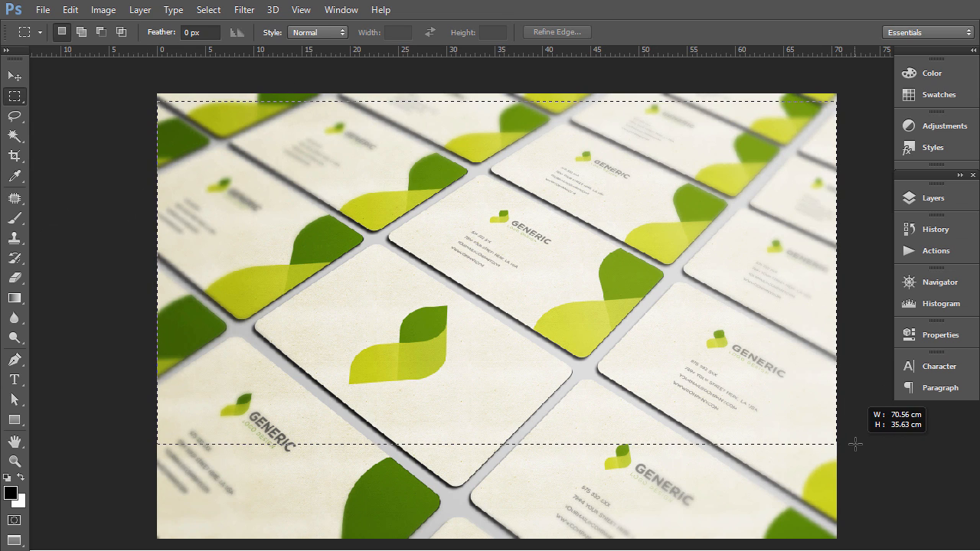
left_click(71, 9)
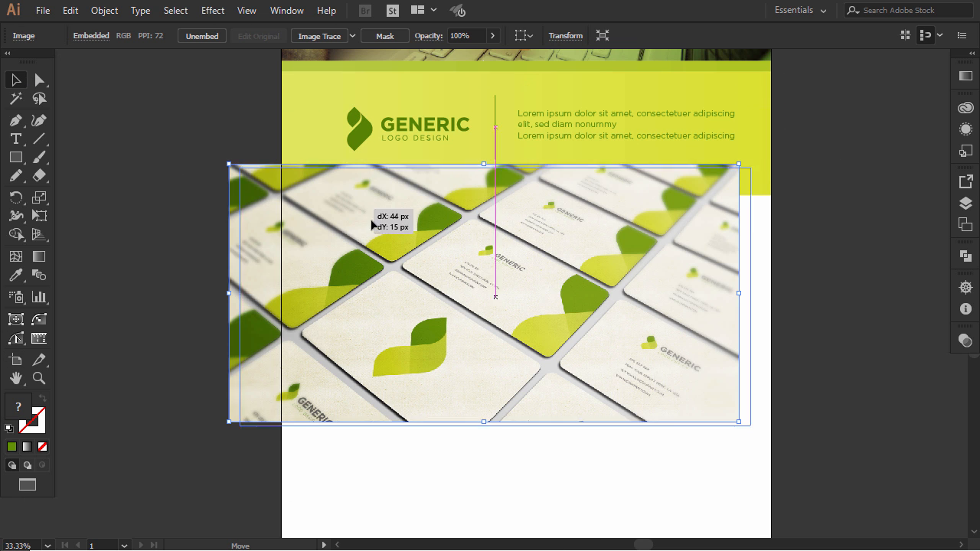
Step: Fit the pasted card mockup photo beneath the yellow block at full page width
left_click_drag(493, 294, 539, 321)
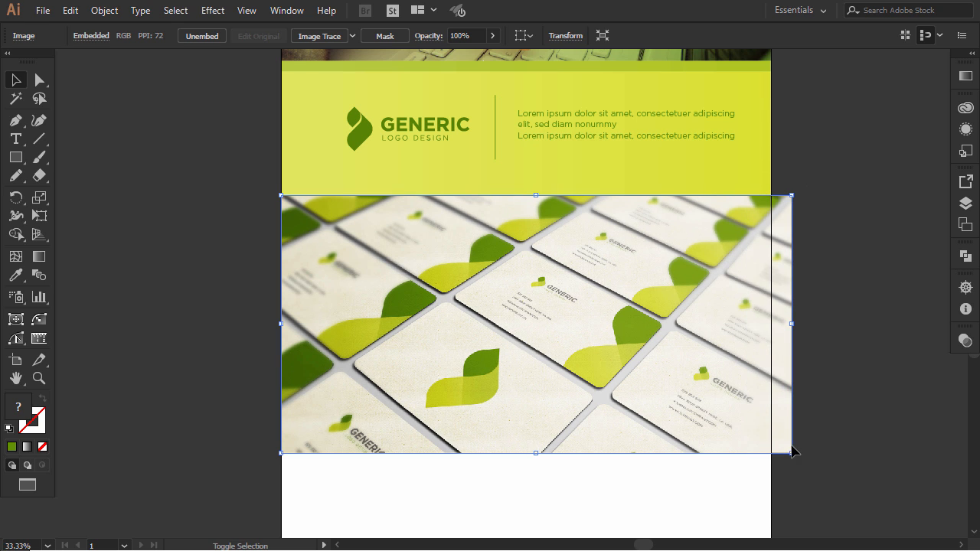
left_click_drag(793, 451, 781, 443)
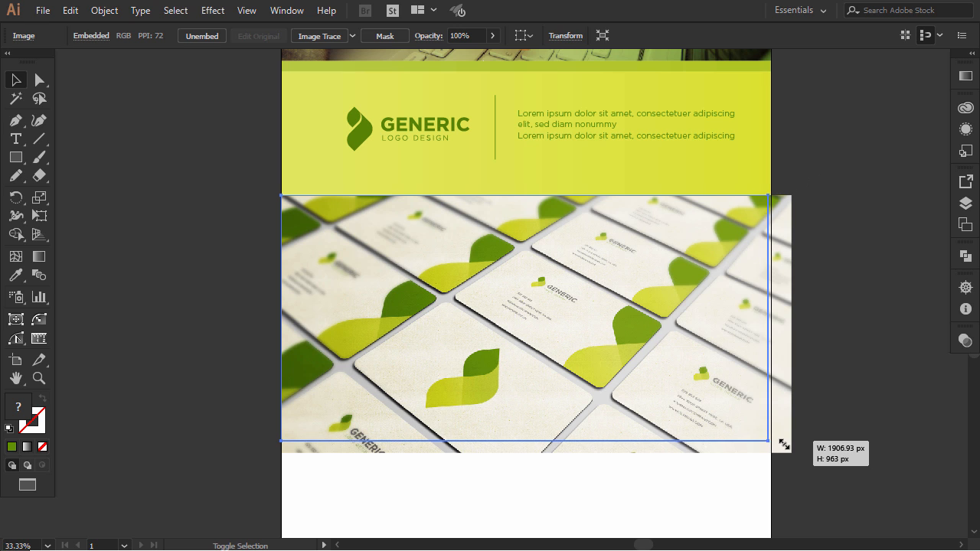
left_click_drag(781, 444, 781, 444)
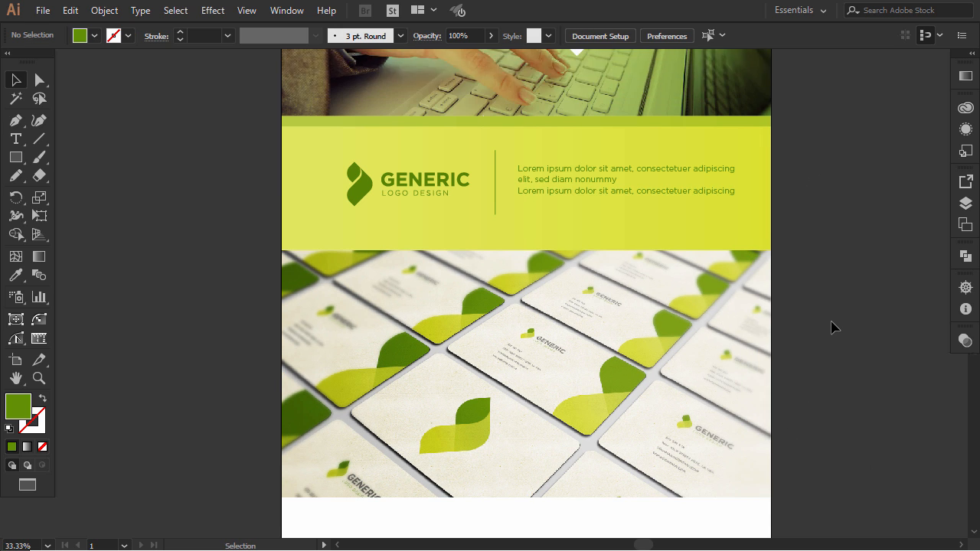
Step: Copy the 35% opacity green strip onto the photo's top edge and bring it to front
scroll("down", 3)
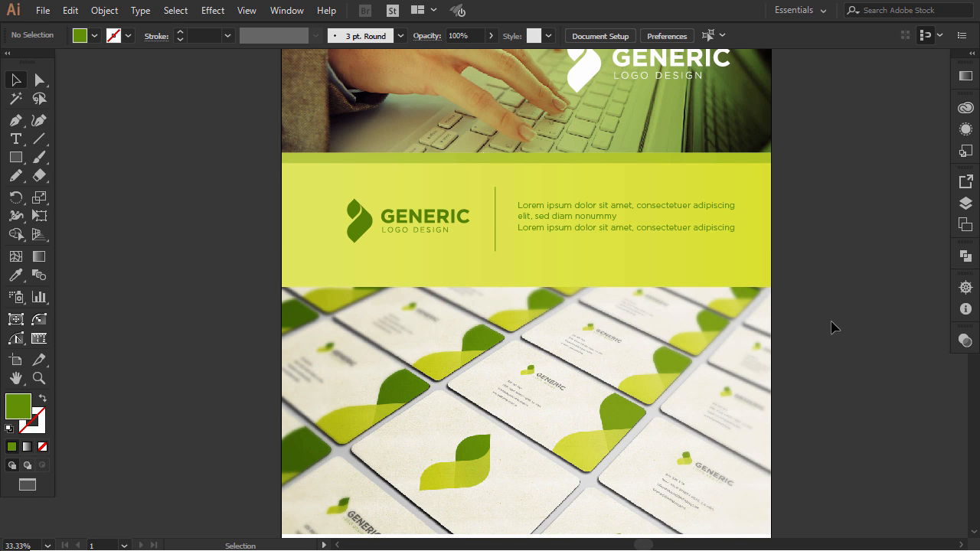
scroll("down", 3)
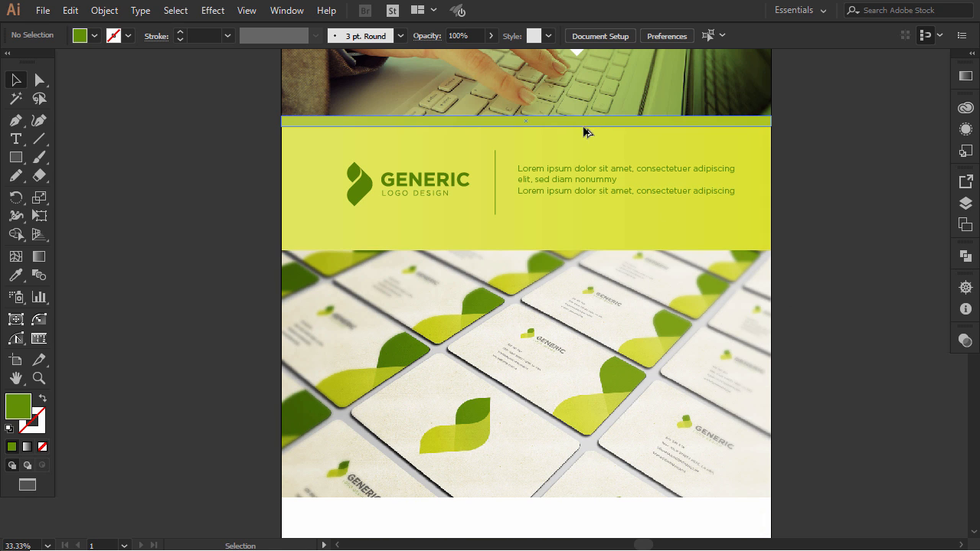
left_click_drag(526, 123, 527, 257)
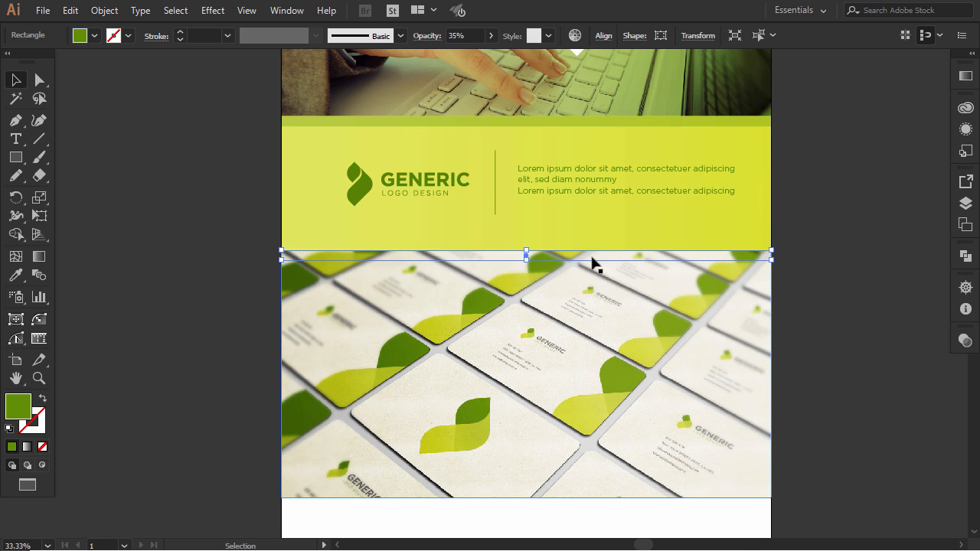
right_click(594, 263)
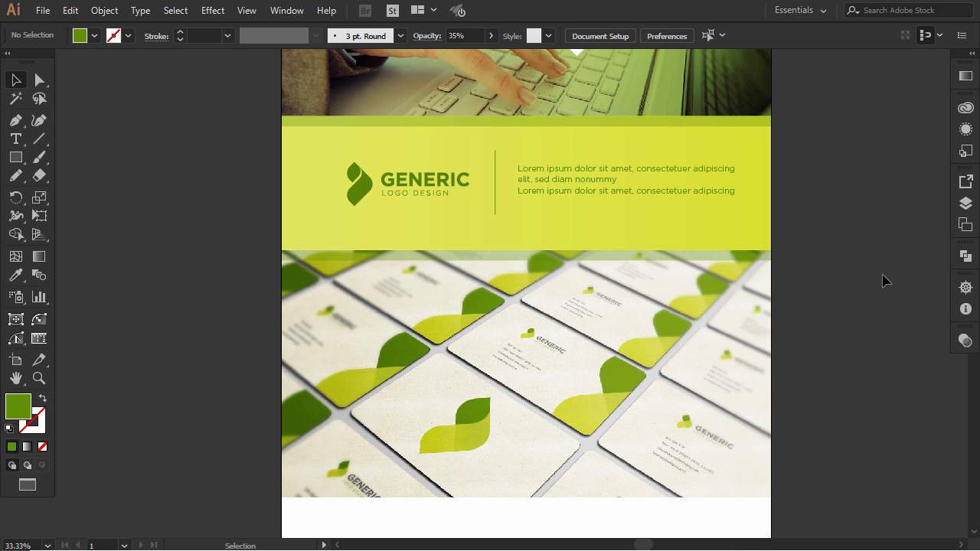
mouse_move(818, 265)
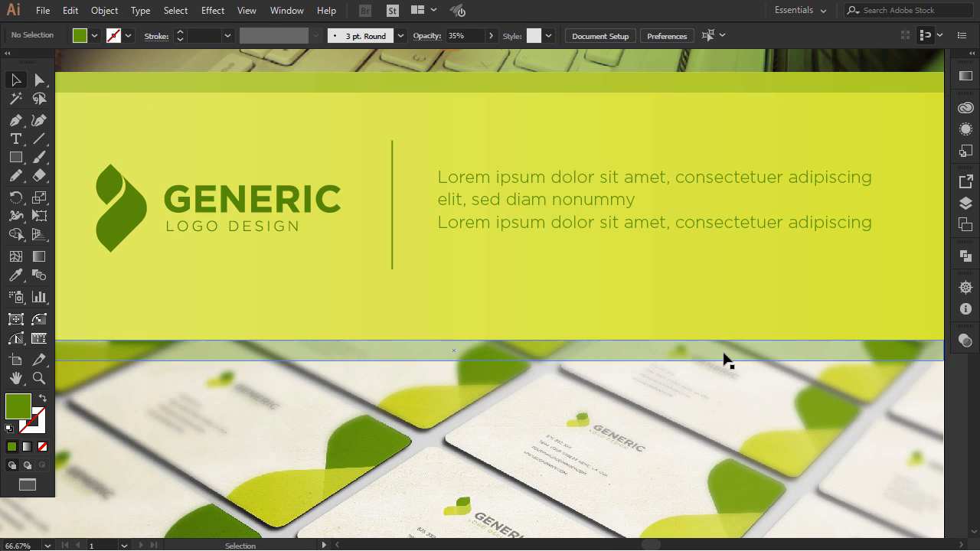
scroll("down", 3)
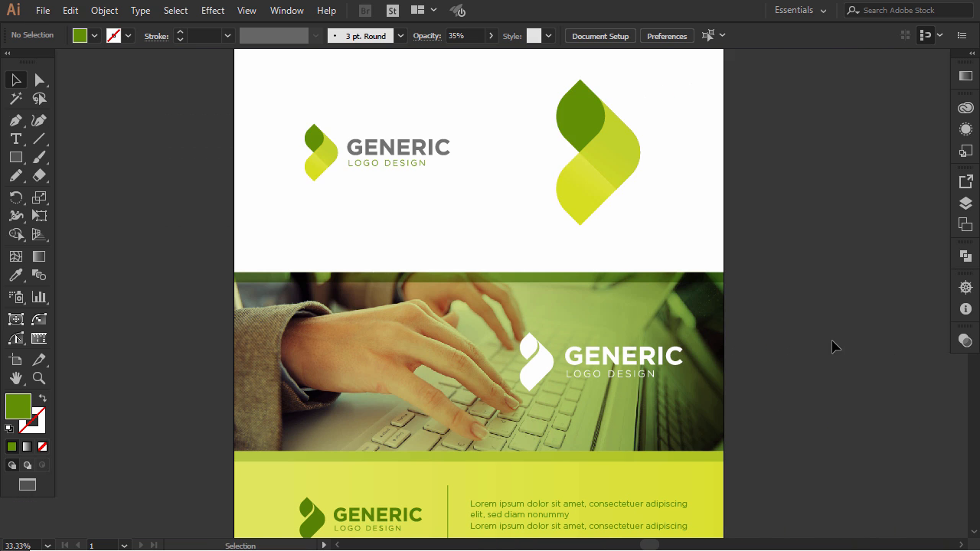
scroll("down", 3)
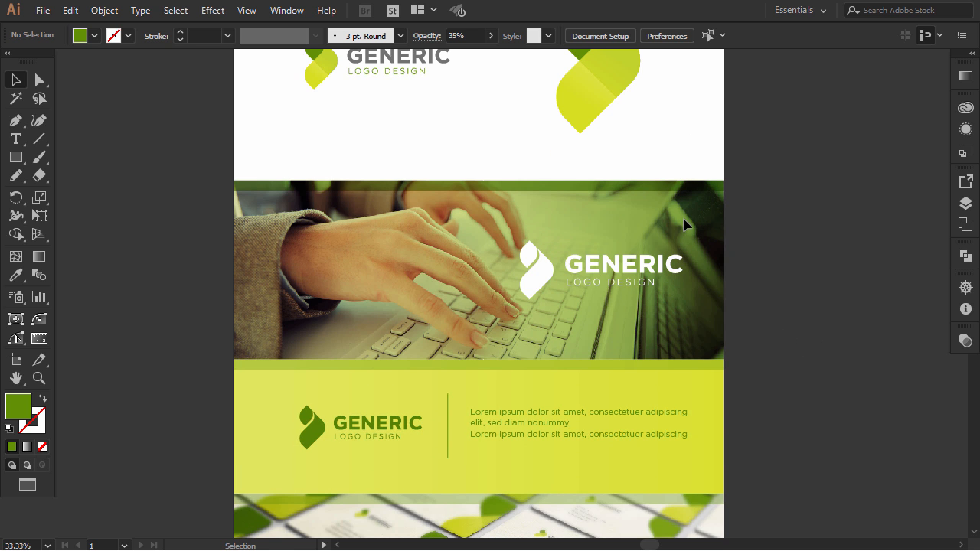
scroll("down", 3)
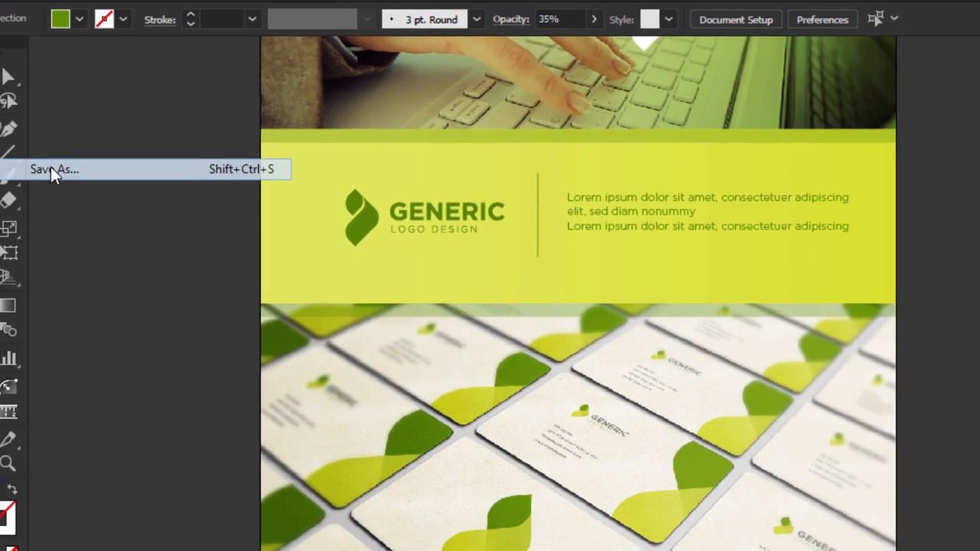
Step: Save the board as Presentation.pdf in Adobe PDF format with Illustrator Default settings
left_click(54, 168)
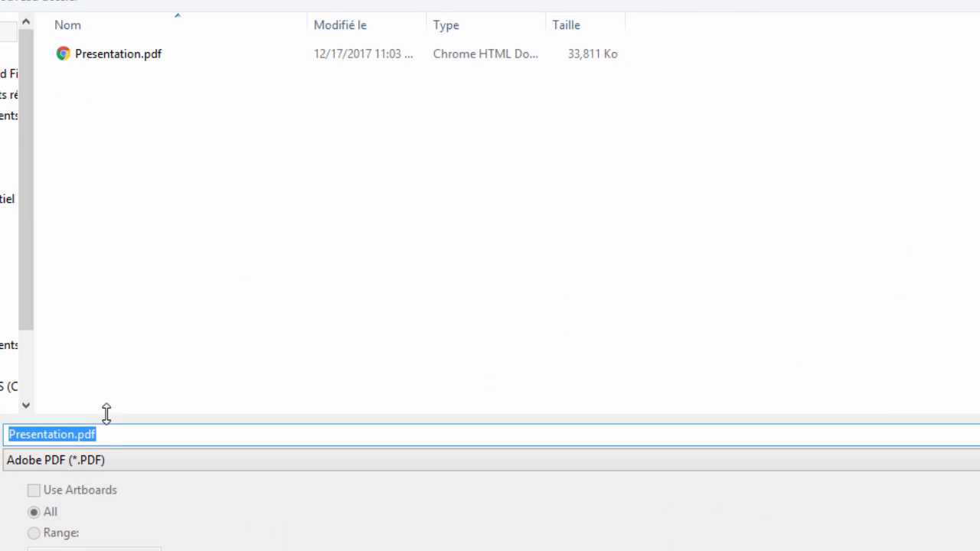
left_click(55, 459)
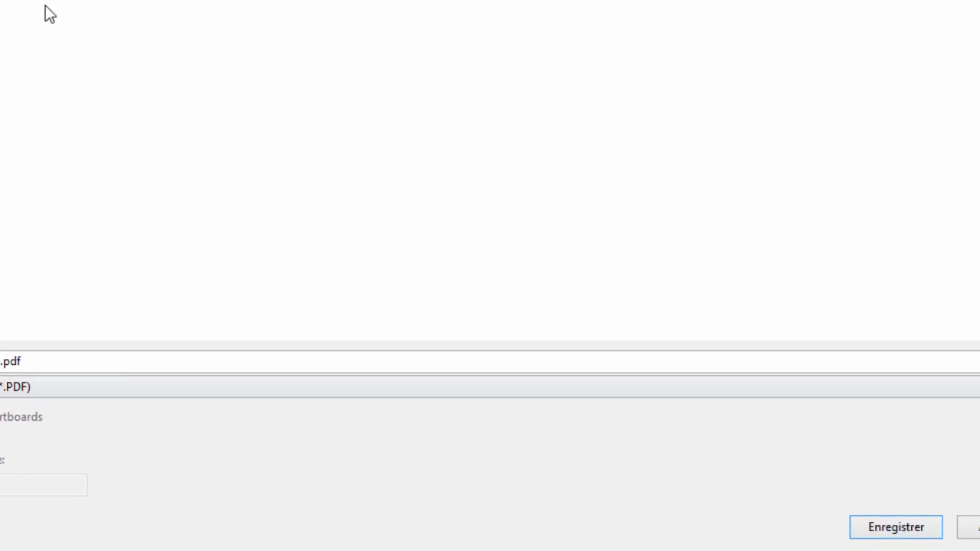
left_click(894, 526)
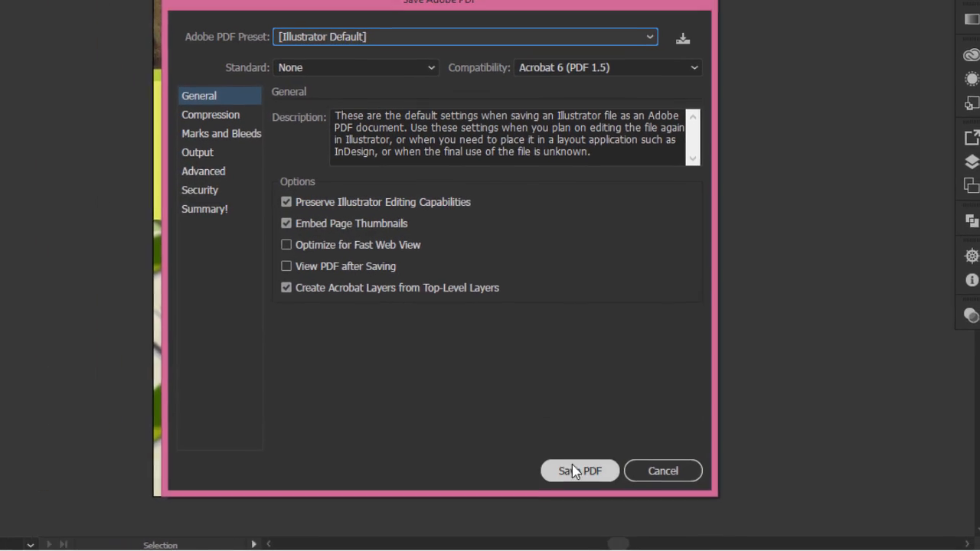
left_click(579, 470)
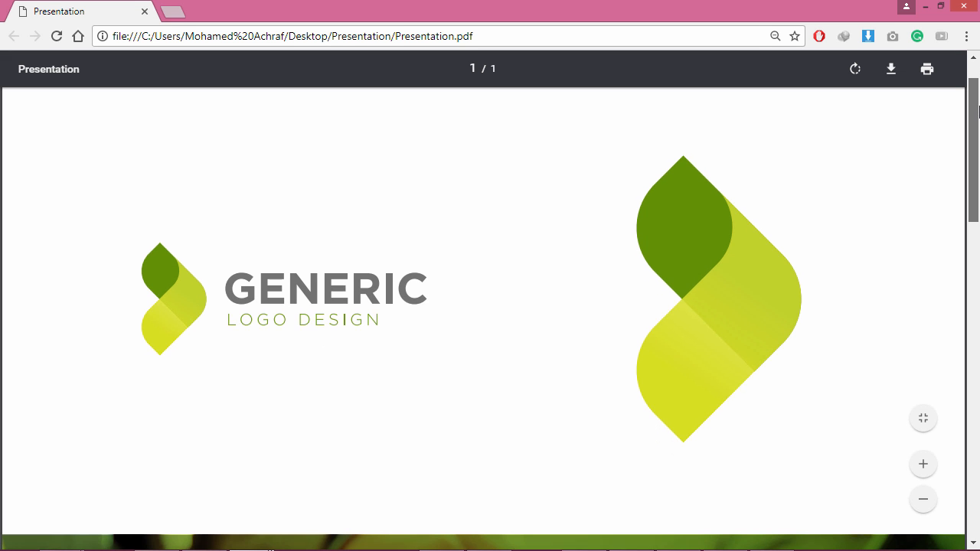
Step: Scroll down through Presentation.pdf to review the banner, yellow logo block and card mockup
scroll("down", 3)
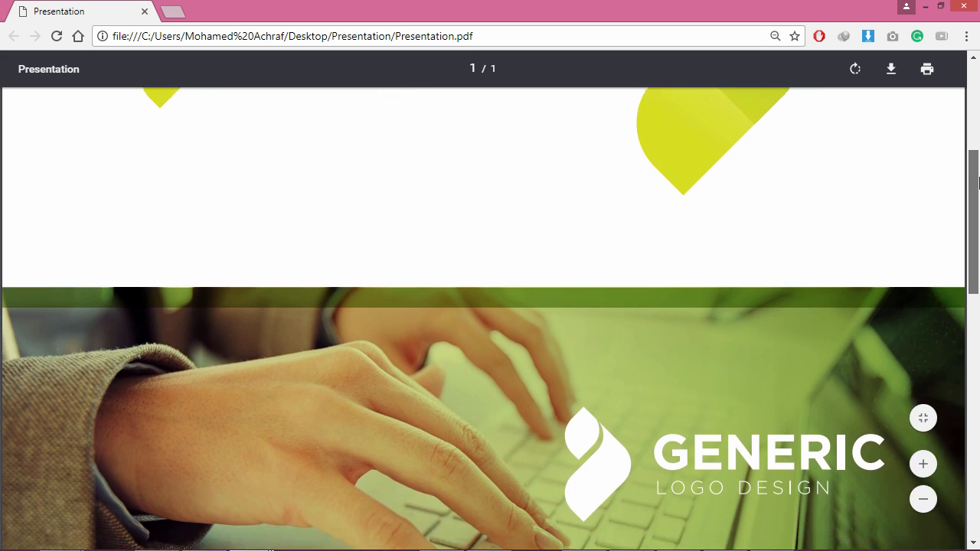
scroll("down", 3)
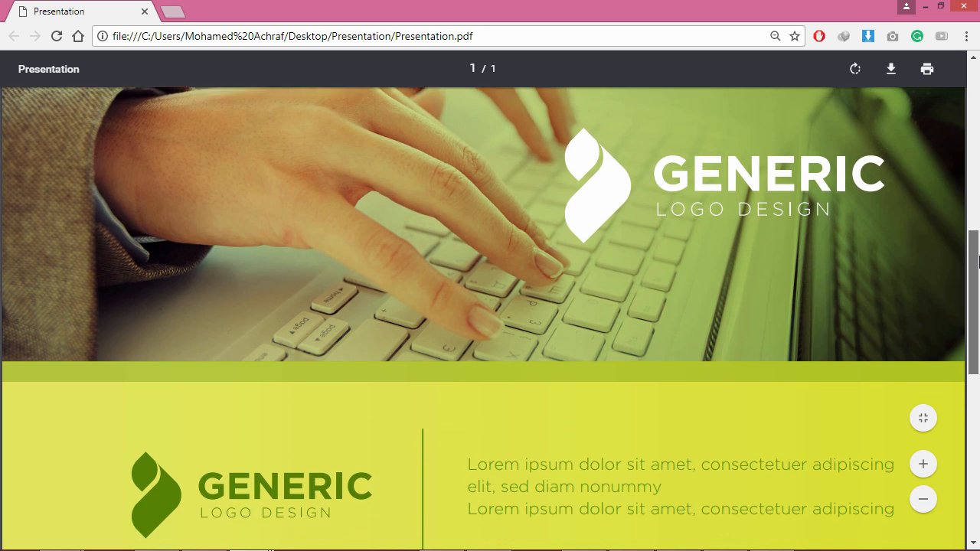
scroll("down", 3)
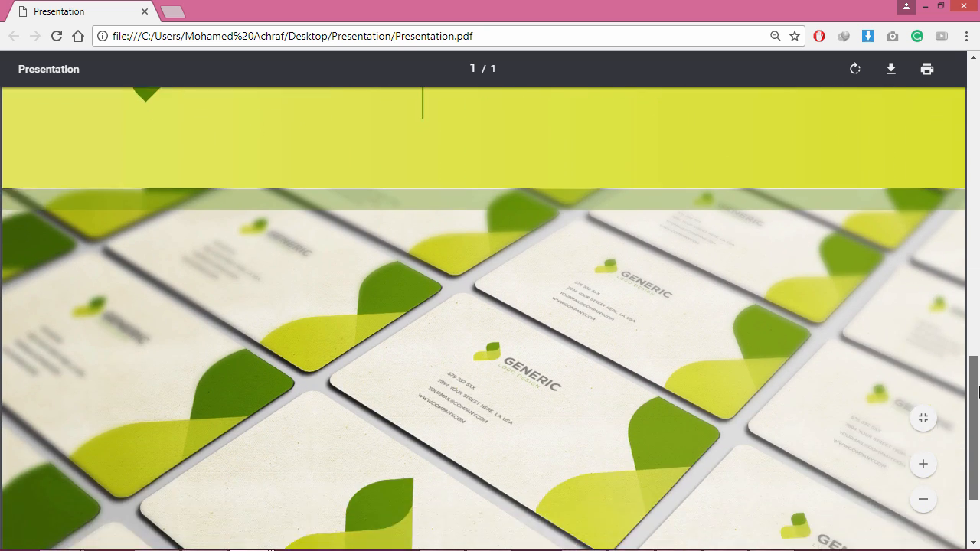